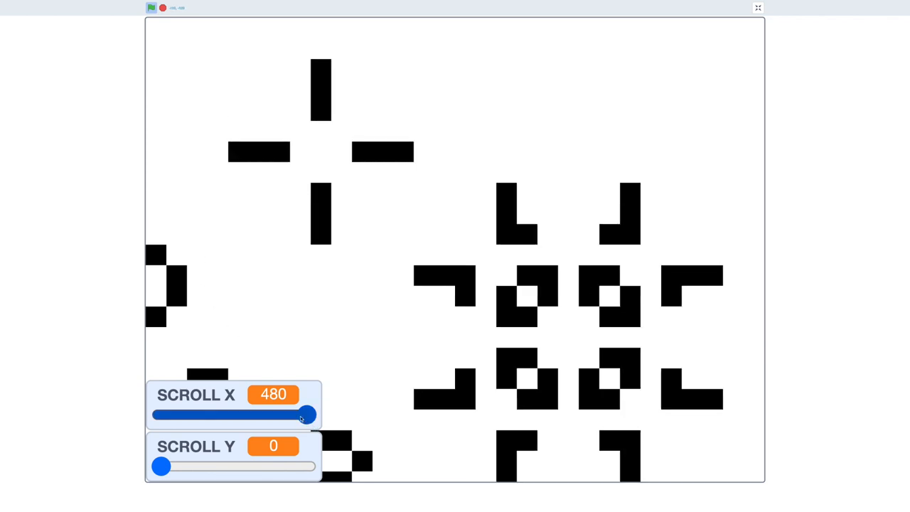
Step: Pan the full-screen Game of Life world with the SCROLL X and SCROLL Y sliders
left_click_drag(307, 416, 161, 415)
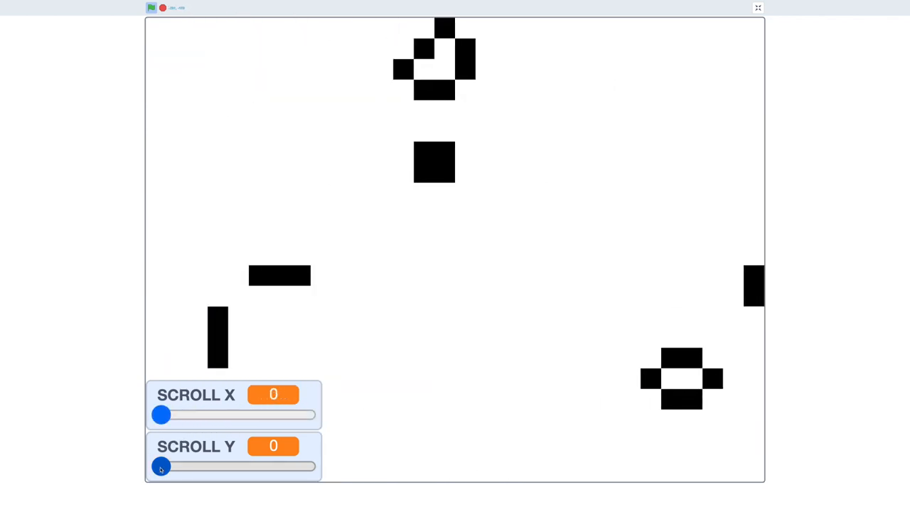
left_click_drag(160, 467, 307, 466)
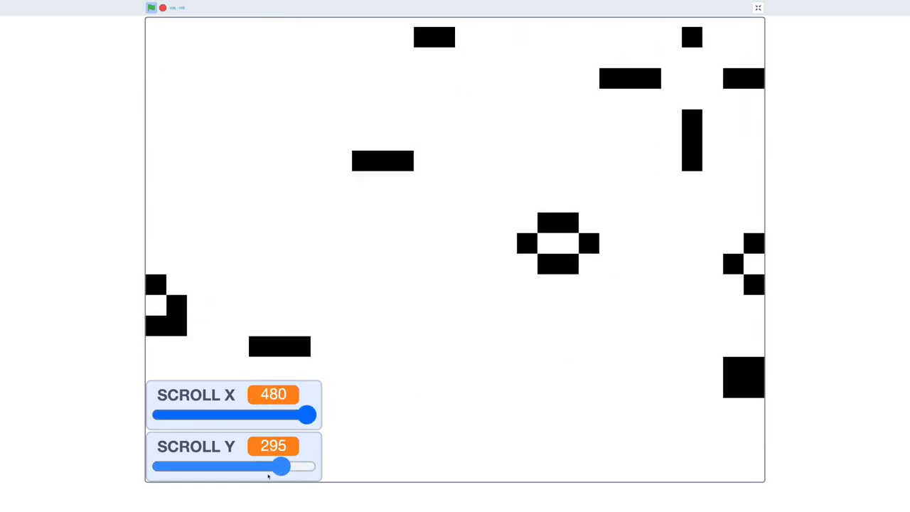
left_click_drag(282, 466, 159, 466)
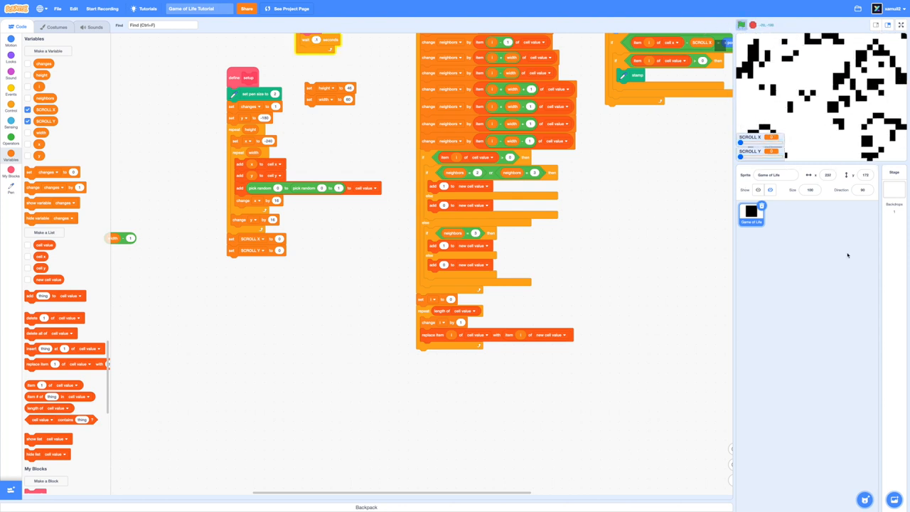
Step: Run the simulation full screen and scroll the world across to its far right edge
left_click(903, 24)
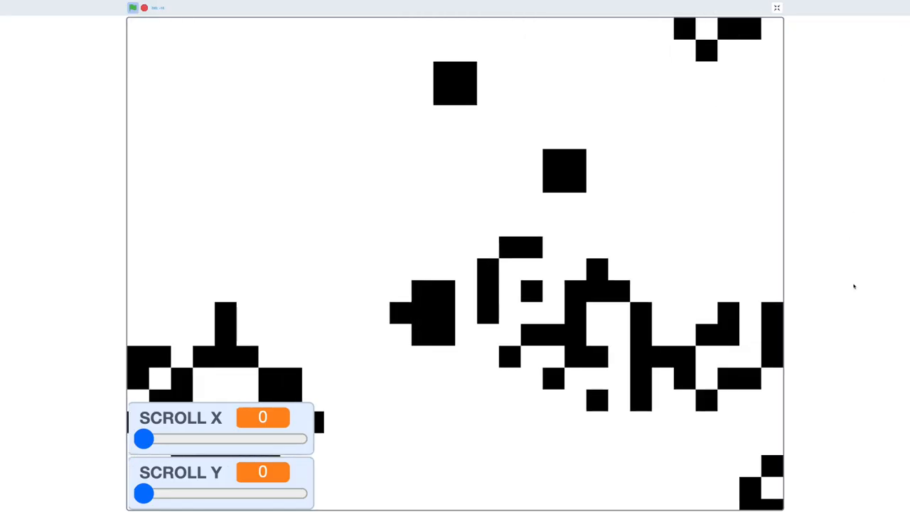
left_click_drag(142, 438, 148, 439)
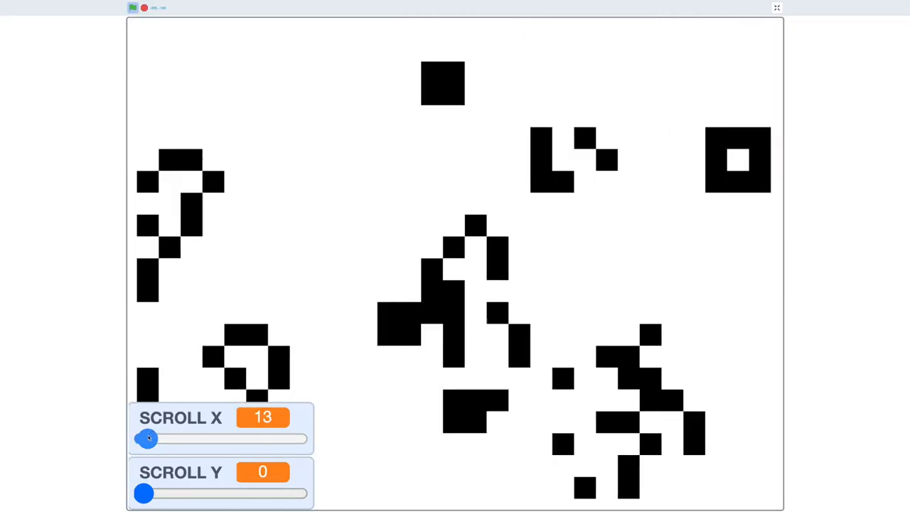
left_click_drag(148, 438, 164, 438)
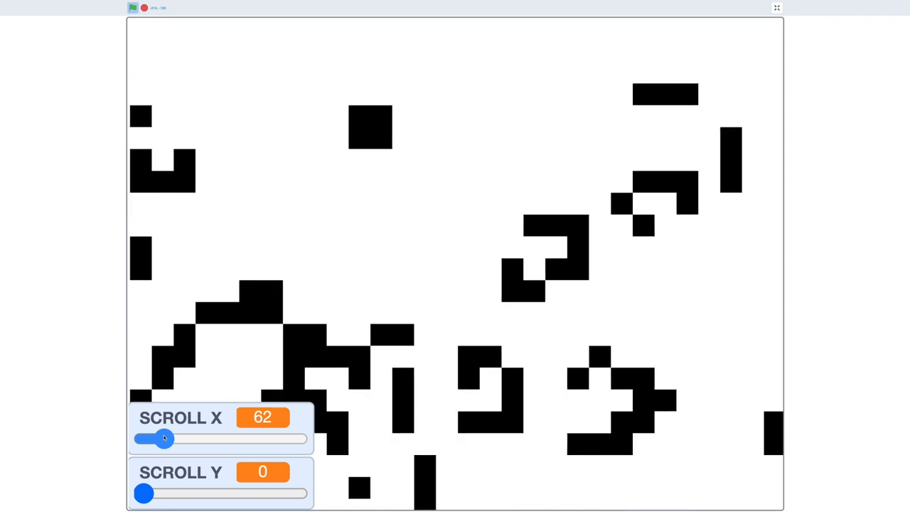
left_click_drag(164, 439, 291, 438)
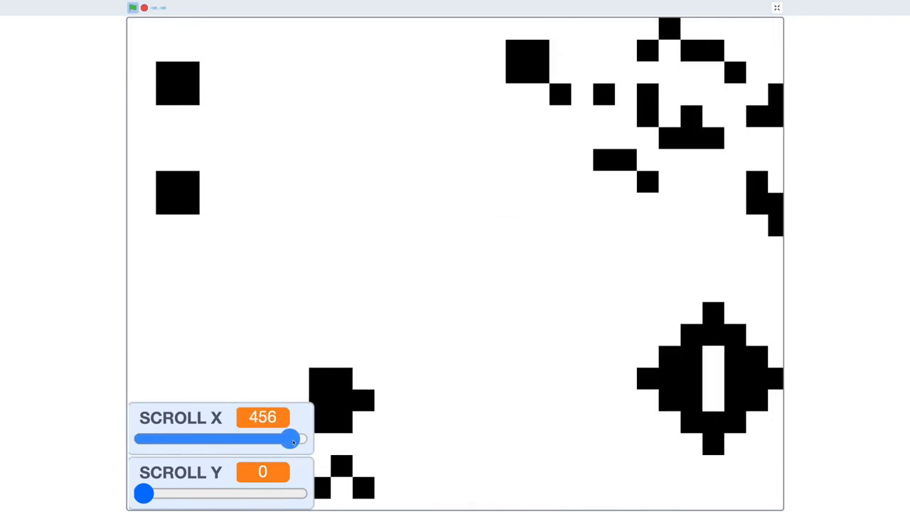
left_click_drag(290, 438, 299, 438)
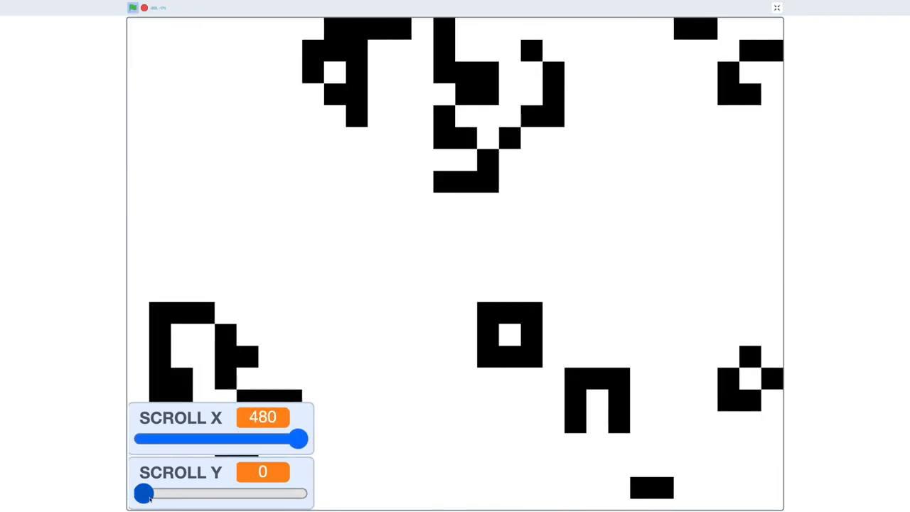
Step: Scroll the world down near the bottom, back up, and across to another area
left_click_drag(143, 493, 218, 494)
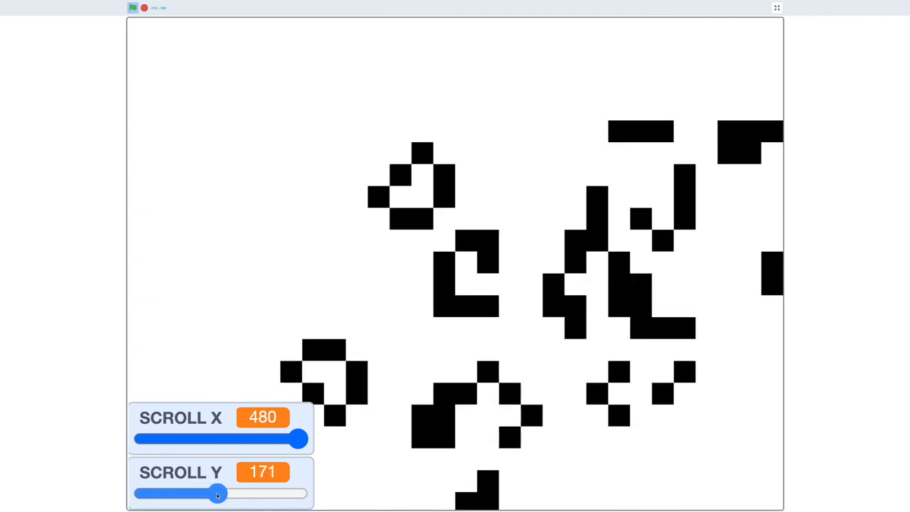
left_click_drag(219, 495, 280, 495)
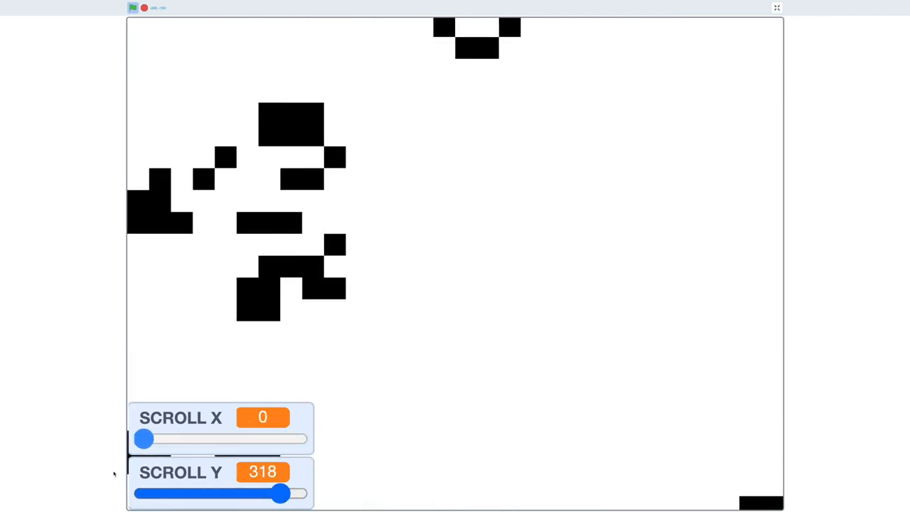
left_click_drag(282, 494, 169, 493)
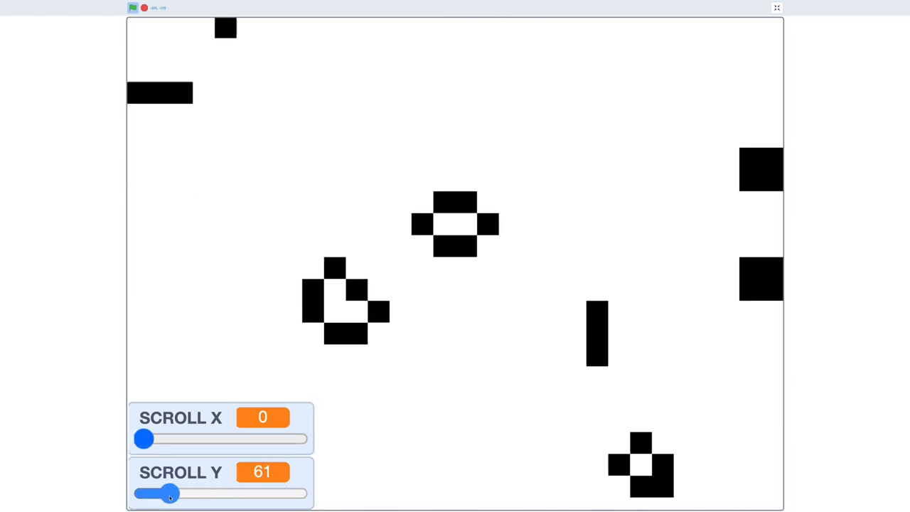
left_click_drag(144, 438, 236, 439)
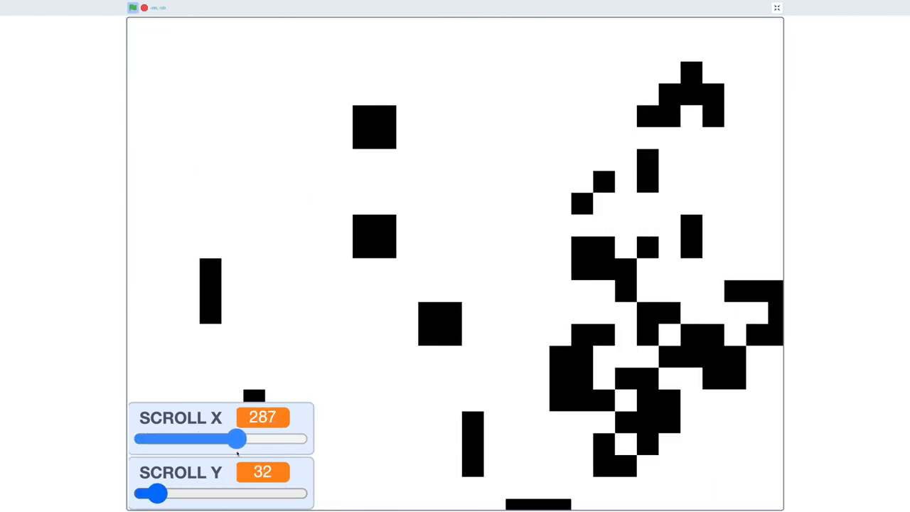
left_click_drag(236, 438, 267, 438)
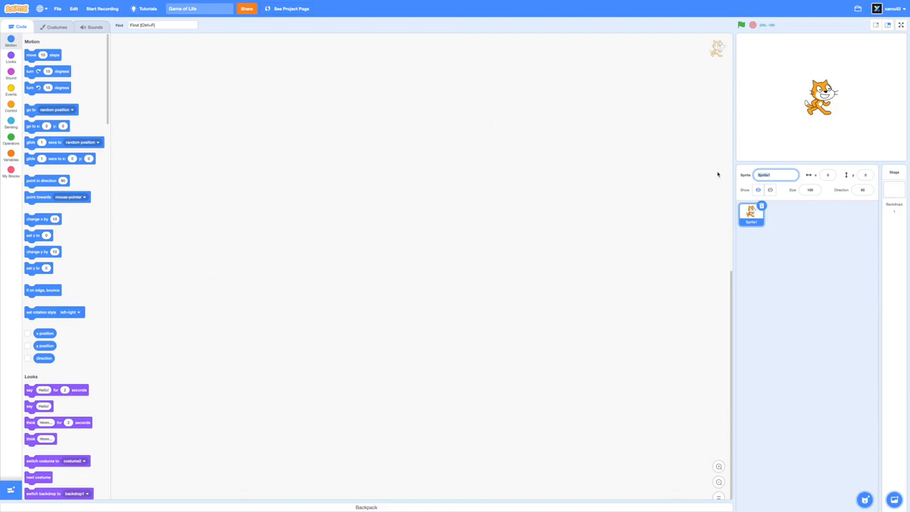
Step: Name the new project's sprite 'Game of Life'
type("Game of Life")
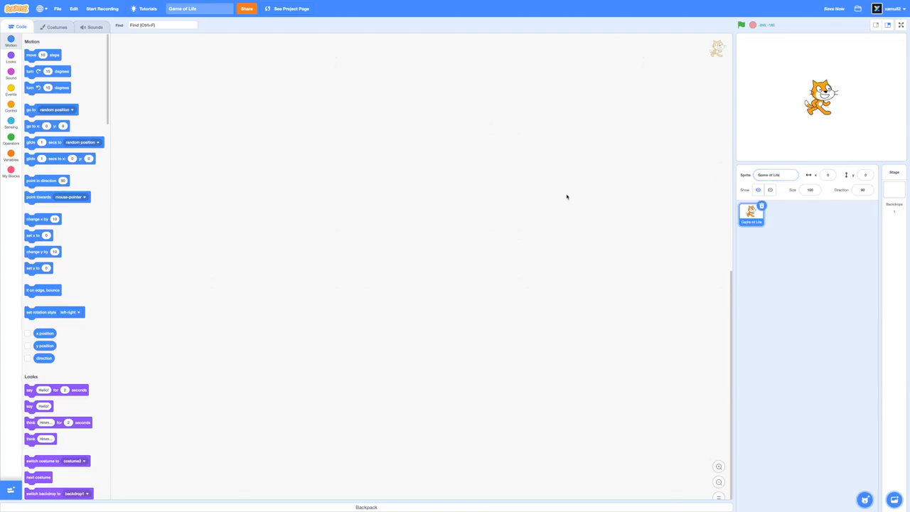
left_click(57, 27)
type("dot")
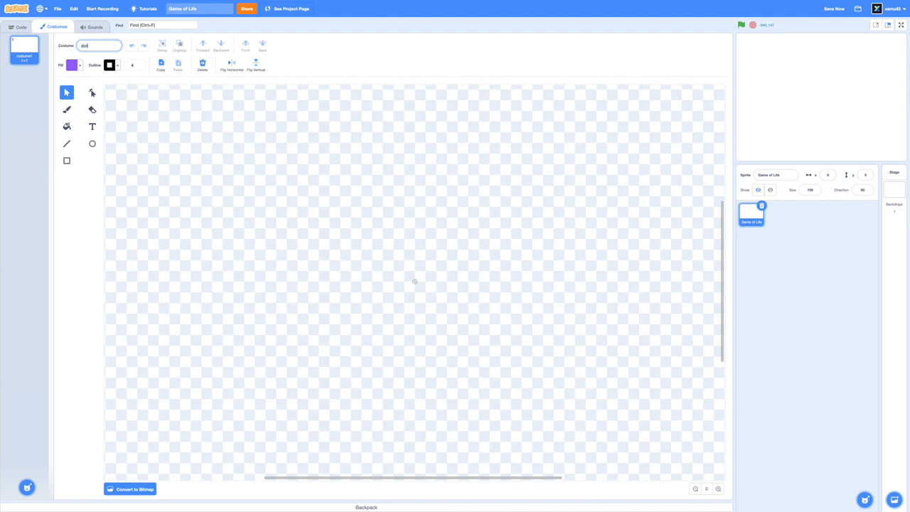
Step: Make the costume a bitmap with one solid black square centred on the canvas
left_click(66, 161)
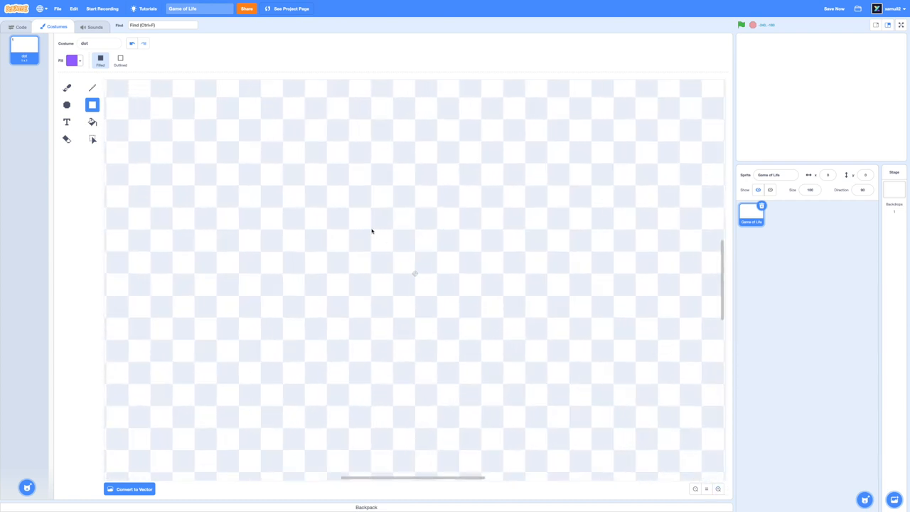
left_click_drag(372, 231, 407, 264)
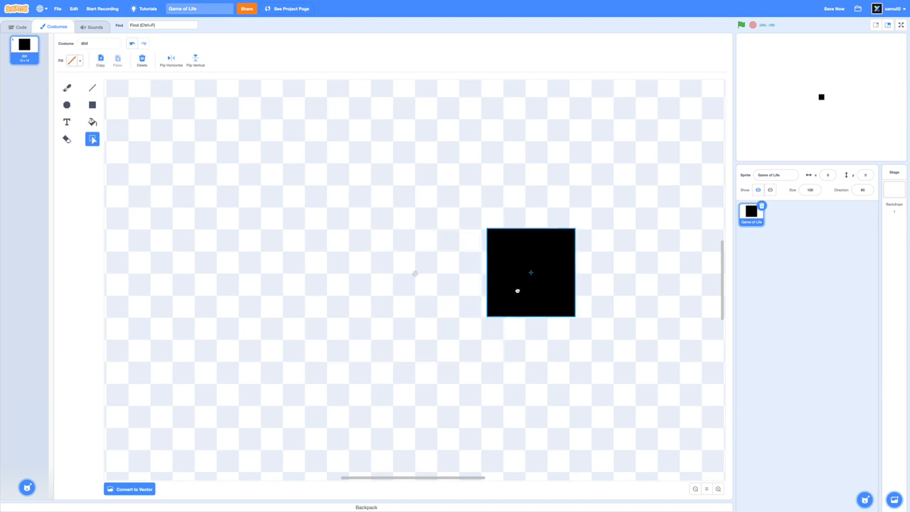
left_click_drag(531, 273, 475, 222)
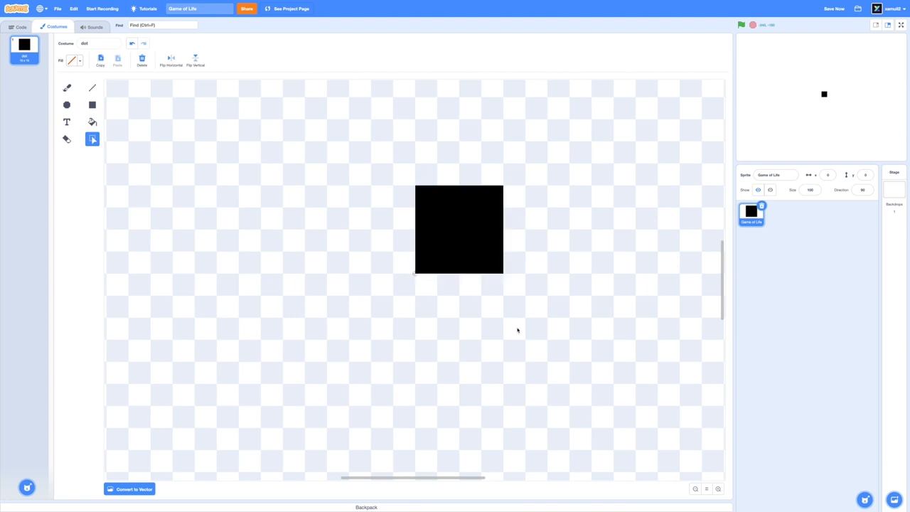
mouse_move(424, 234)
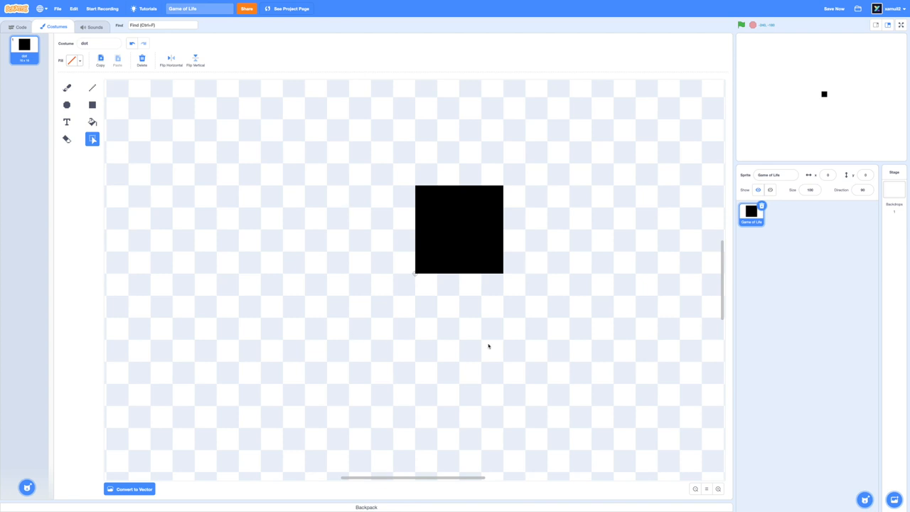
left_click(22, 25)
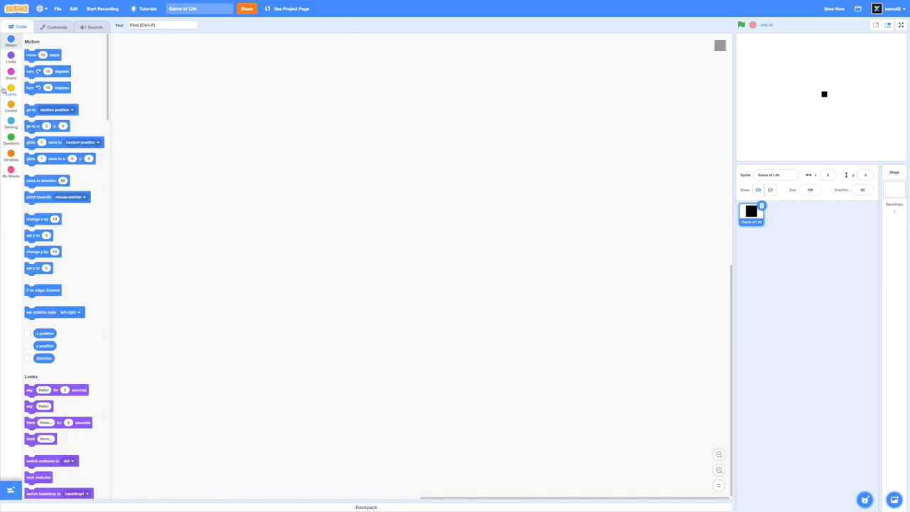
Step: Add a 'when I receive' hat block from Events set to the broadcast message
left_click(11, 91)
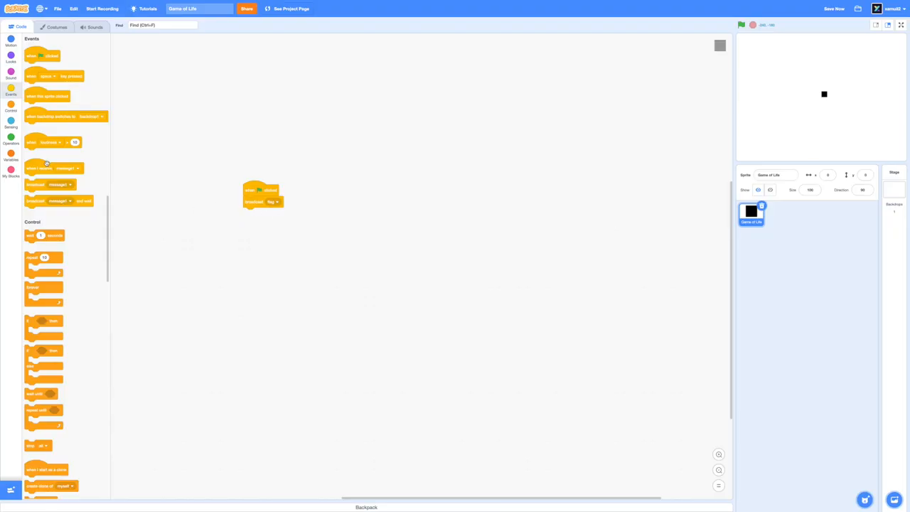
left_click(387, 188)
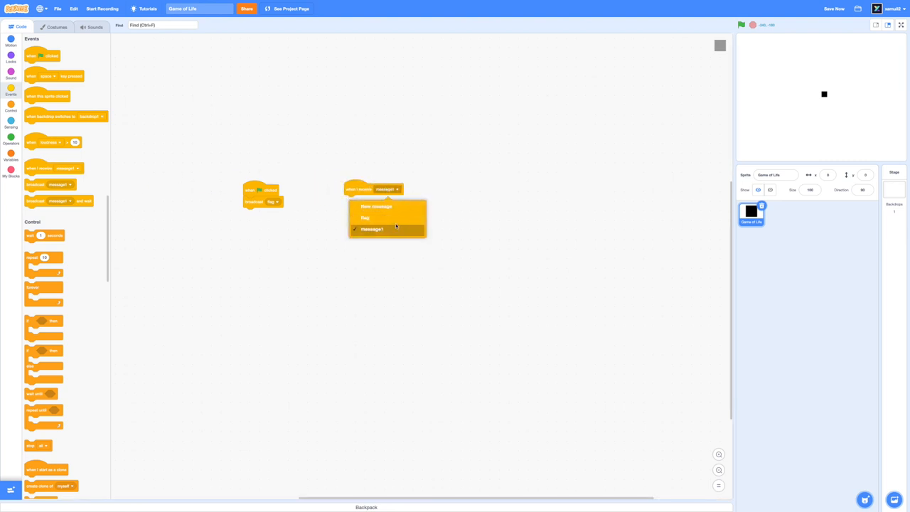
left_click(364, 218)
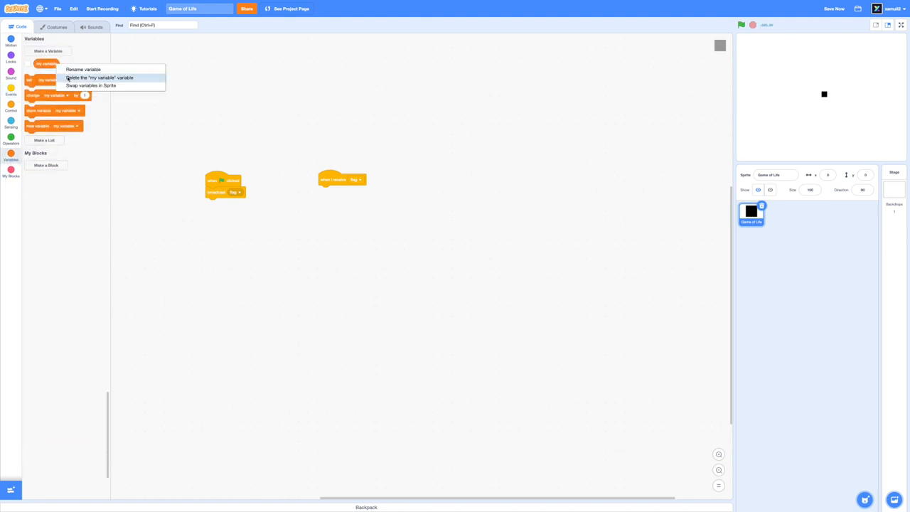
Step: Create the cell x and cell y lists for all sprites
left_click(44, 141)
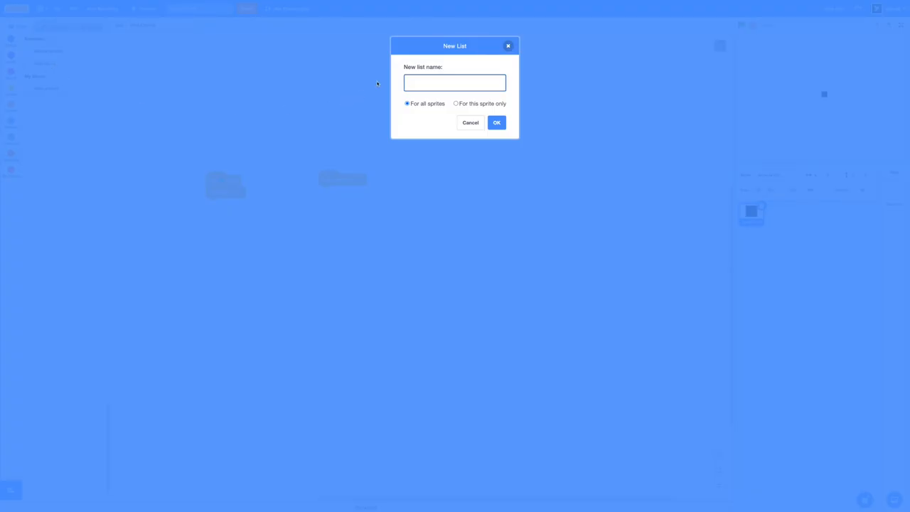
type("cell")
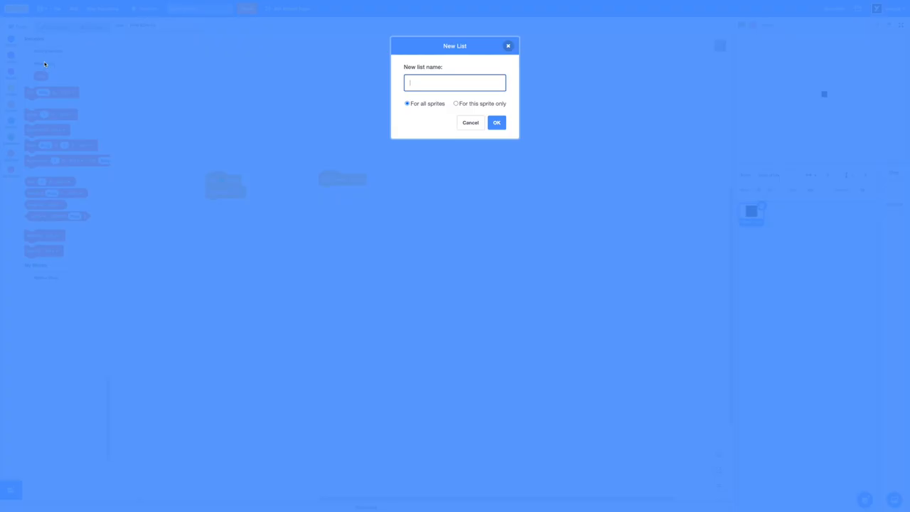
type("cell y")
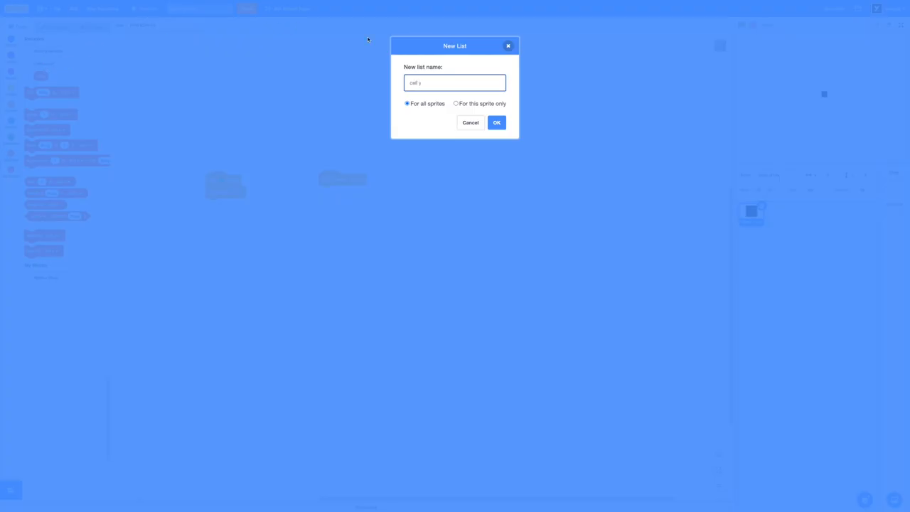
left_click(497, 123)
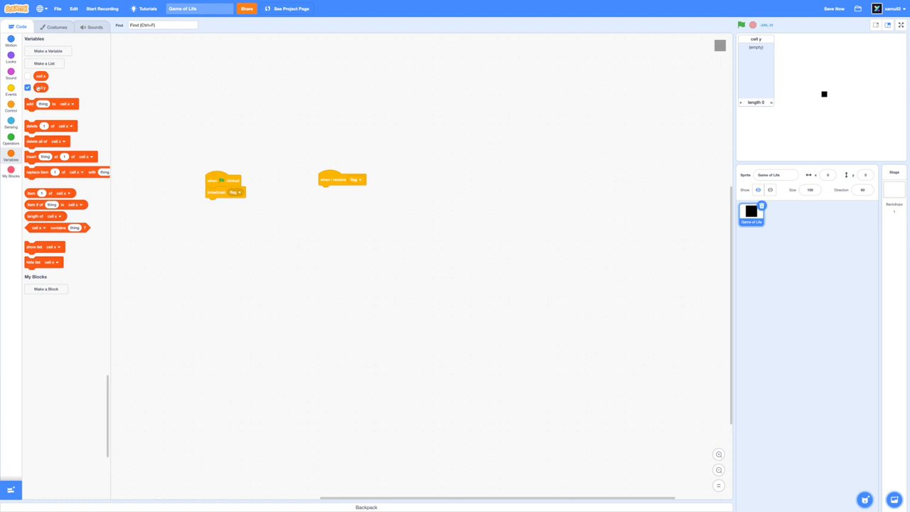
Step: Create a third list, cell values, for all sprites
left_click(27, 88)
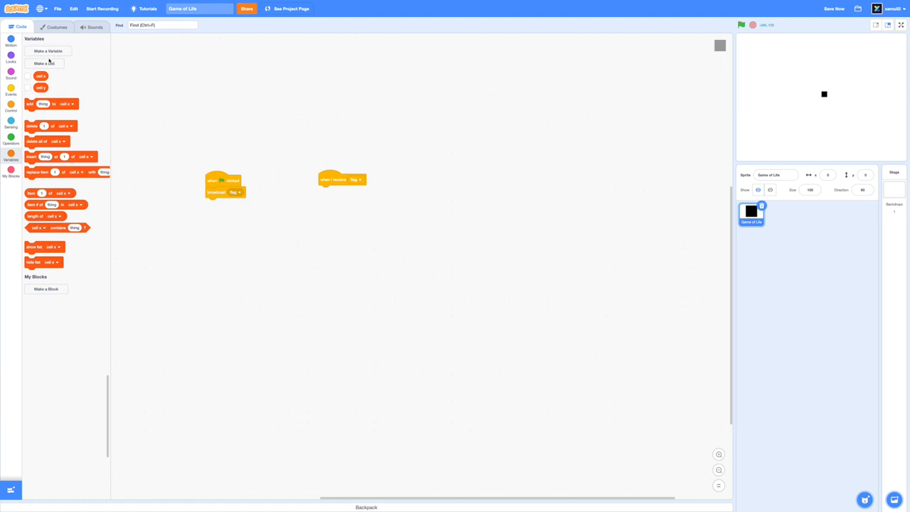
left_click(45, 62)
type("cell value")
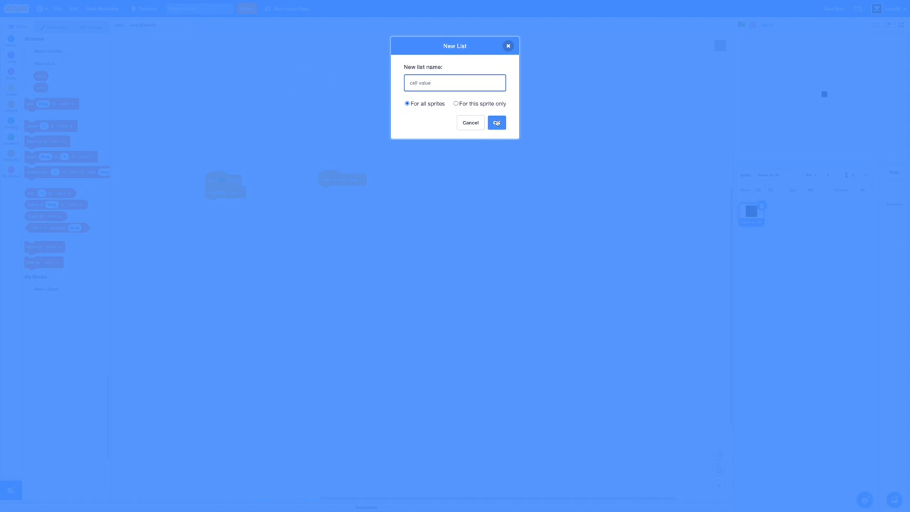
left_click(497, 122)
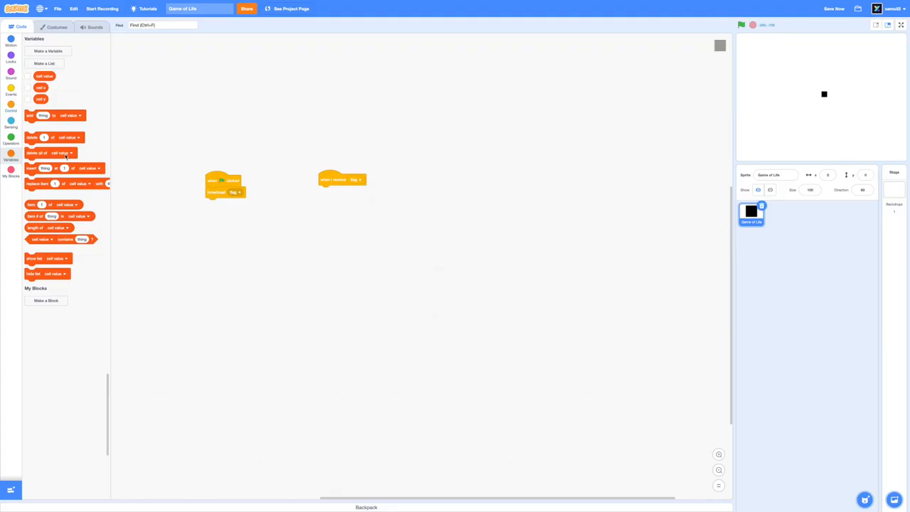
Step: Make the receive script delete all of cell x, cell y and cell values
left_click_drag(37, 154, 344, 190)
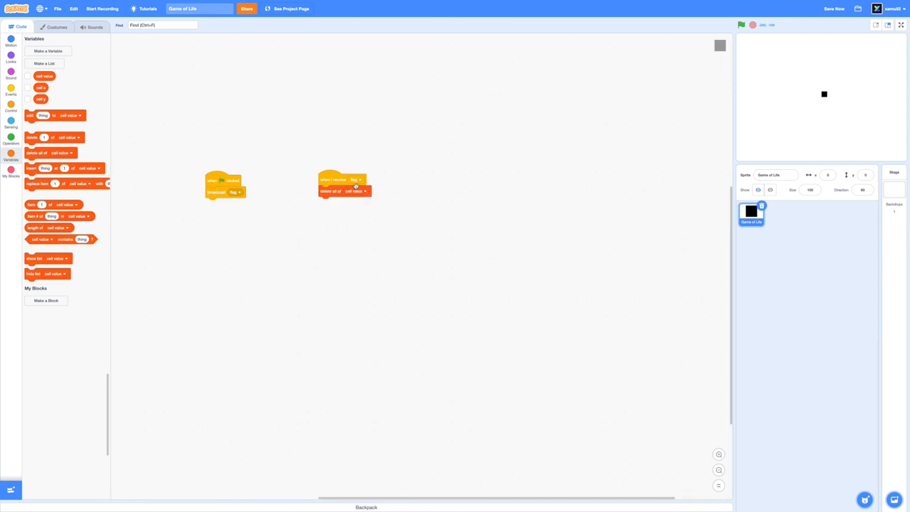
left_click(358, 190)
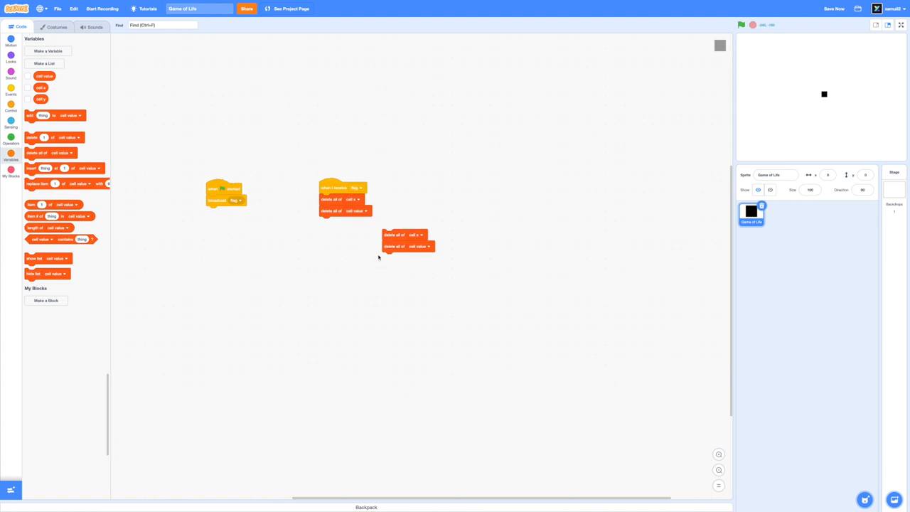
left_click(417, 234)
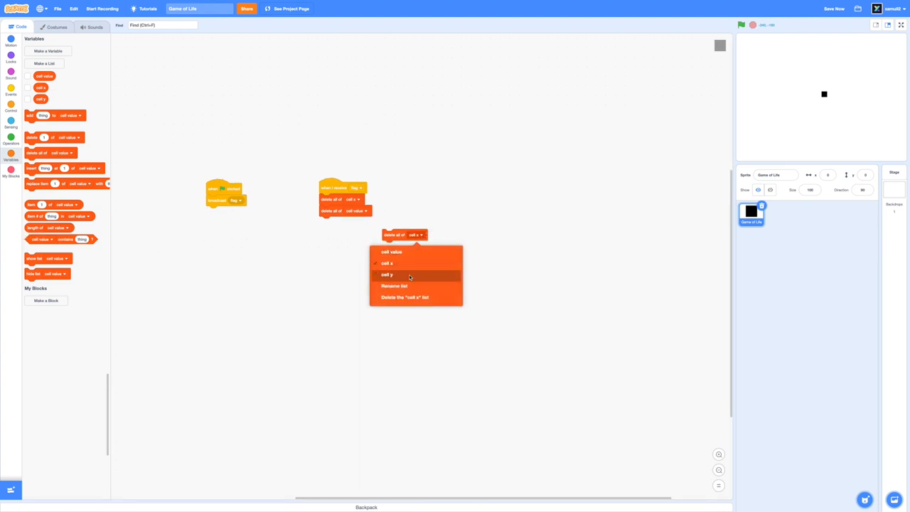
left_click(387, 275)
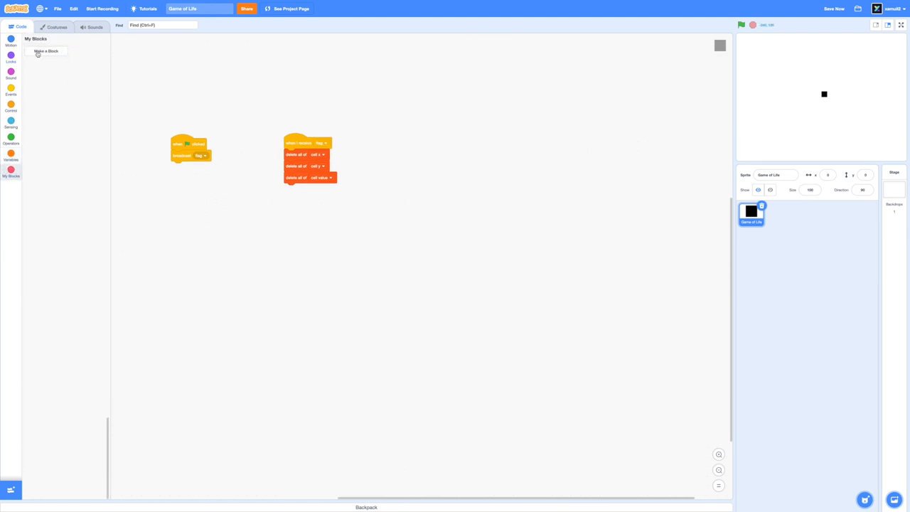
Step: Define a custom setup block that runs without screen refresh
left_click(45, 52)
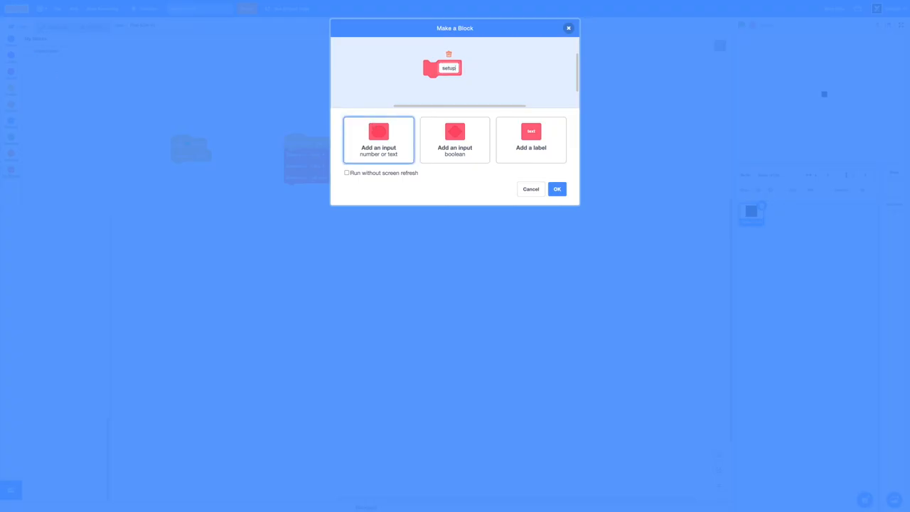
left_click(347, 174)
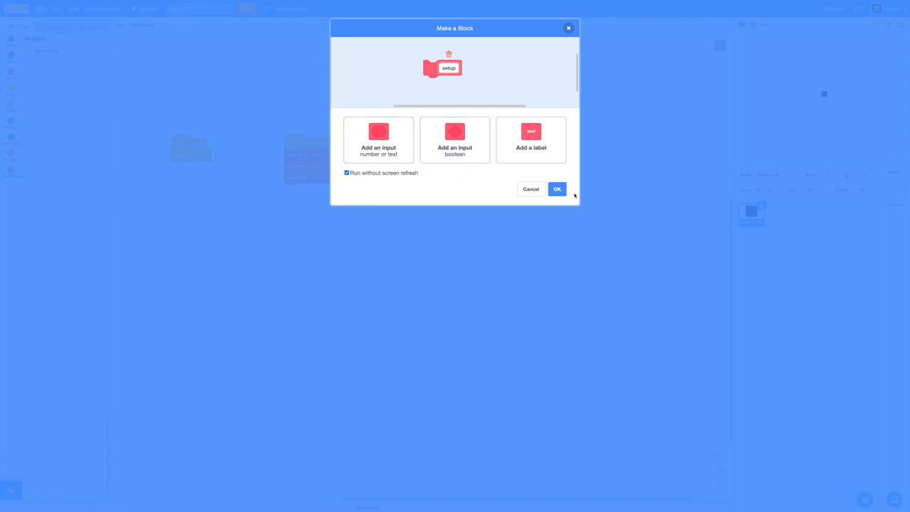
left_click(557, 189)
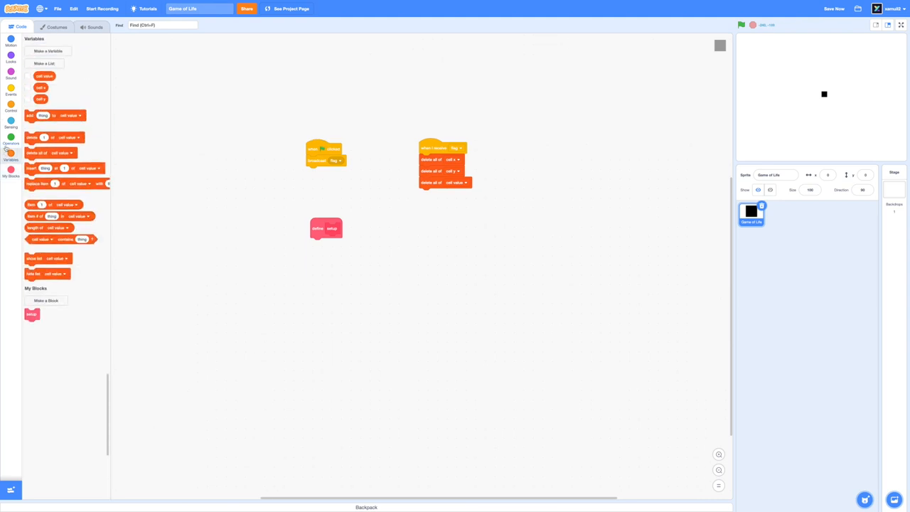
Step: Create two new variables, x and y
left_click(12, 136)
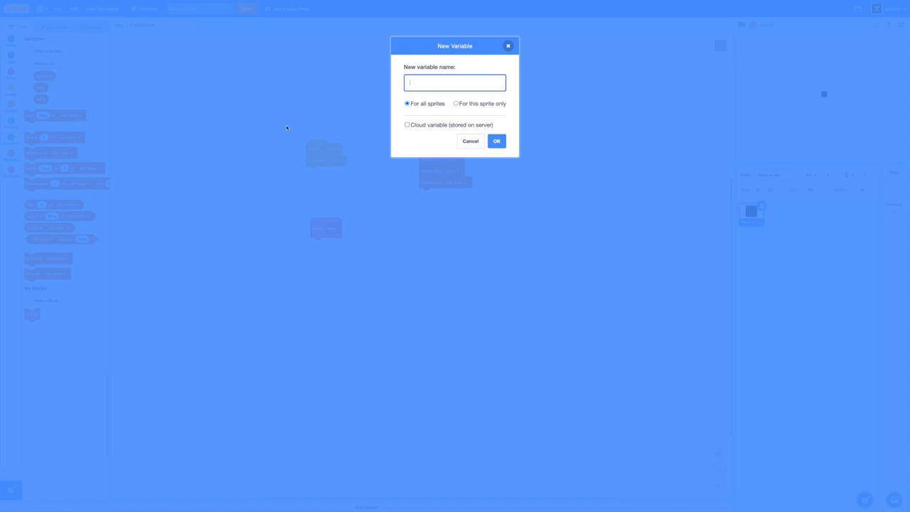
left_click(470, 141)
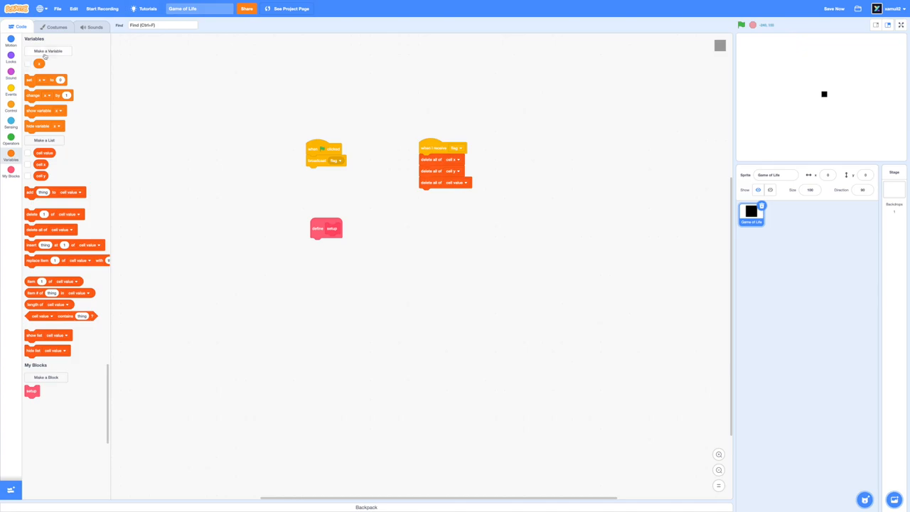
left_click(48, 51)
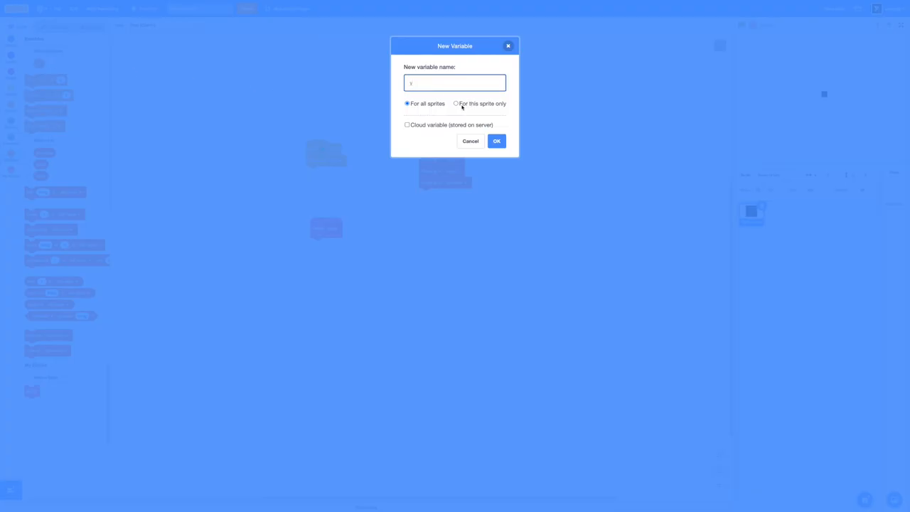
left_click(498, 141)
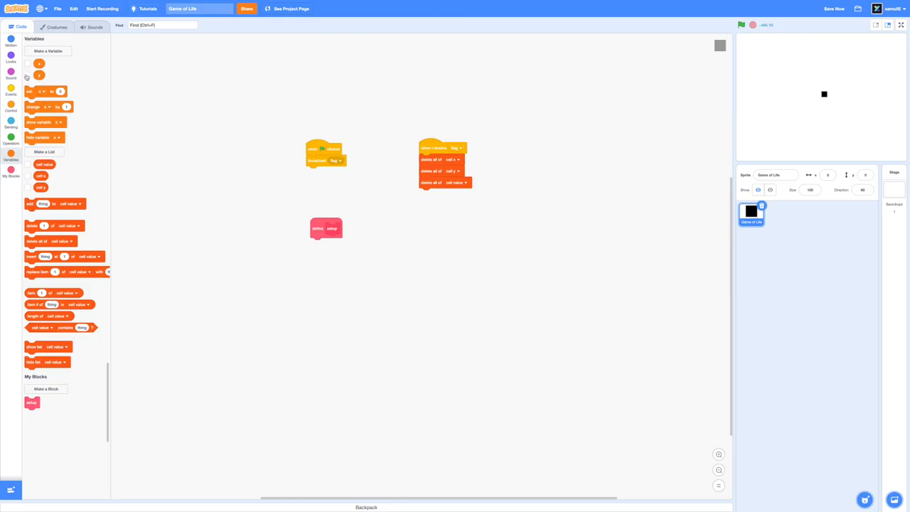
mouse_move(353, 267)
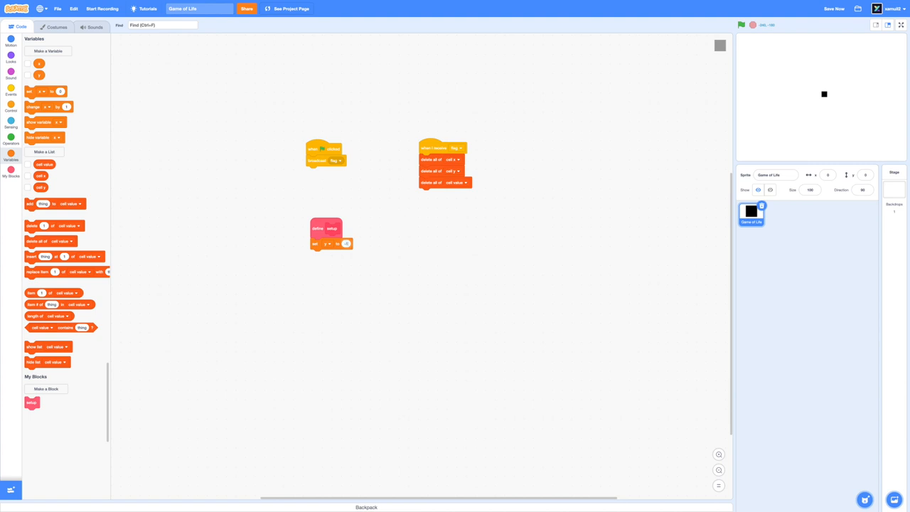
Step: Set x to -140, then loop adding items to the three cell lists and changing x by 30
type("-140")
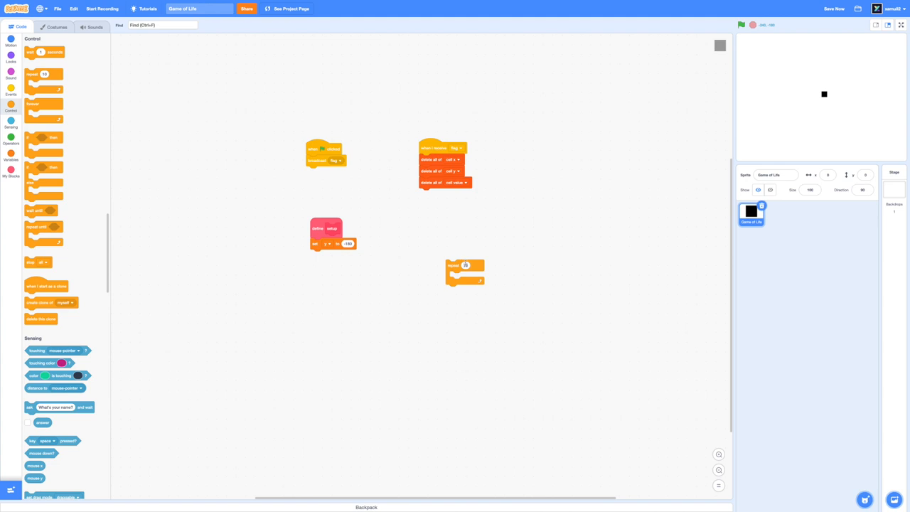
type("30")
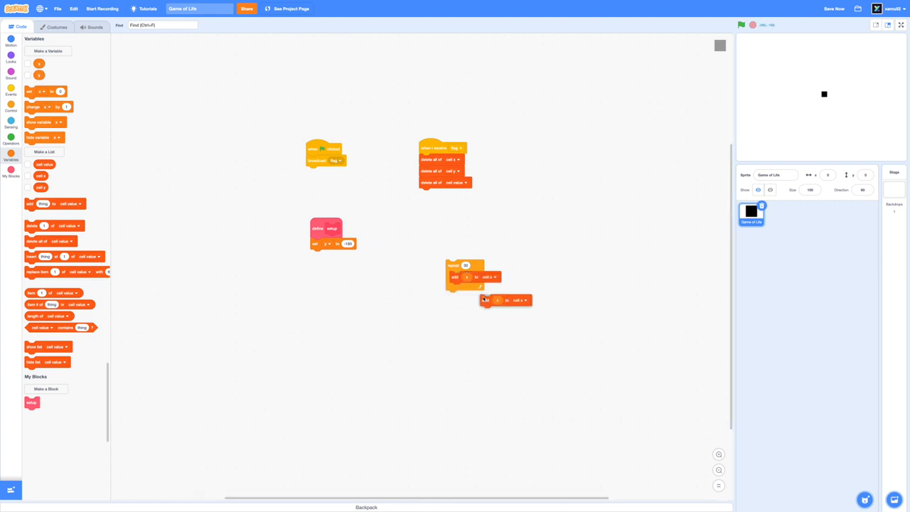
left_click(489, 287)
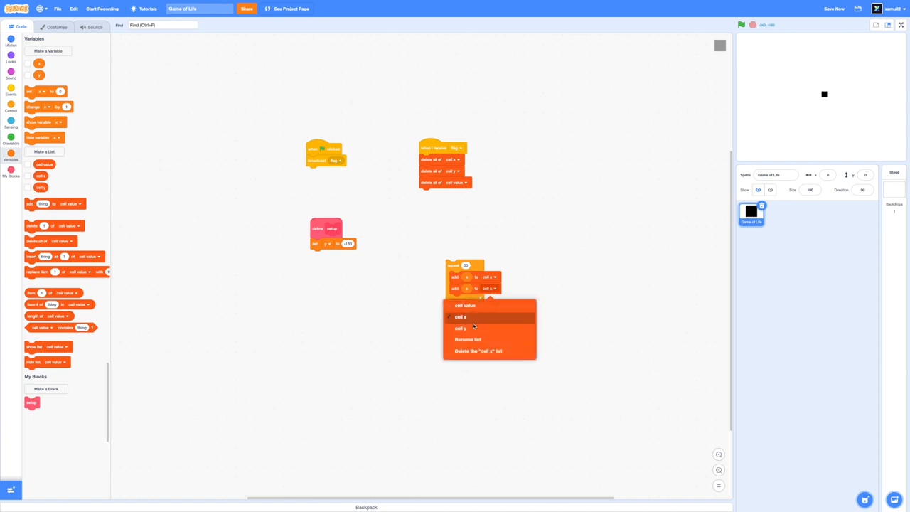
right_click(477, 284)
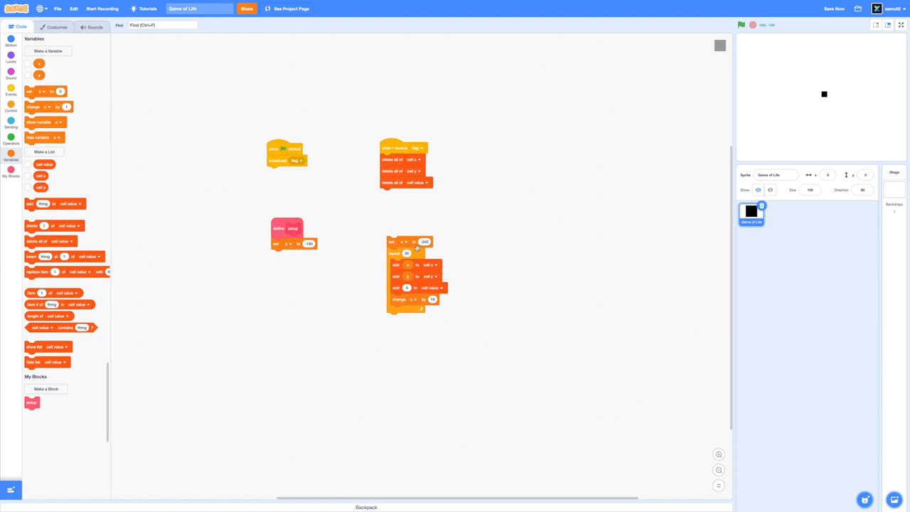
left_click(29, 176)
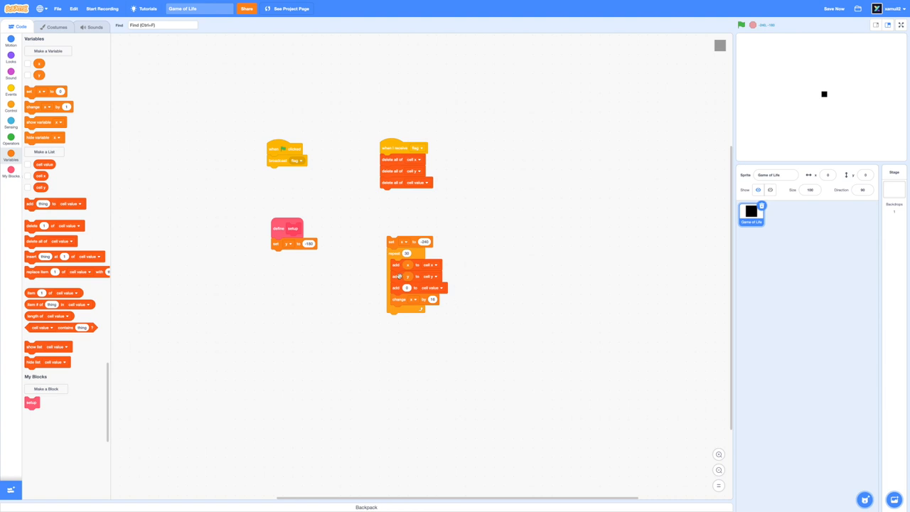
Step: Attach the nested repeat and add-to-list loop stack to the setup definition and pick its variable
left_click_drag(391, 242, 330, 279)
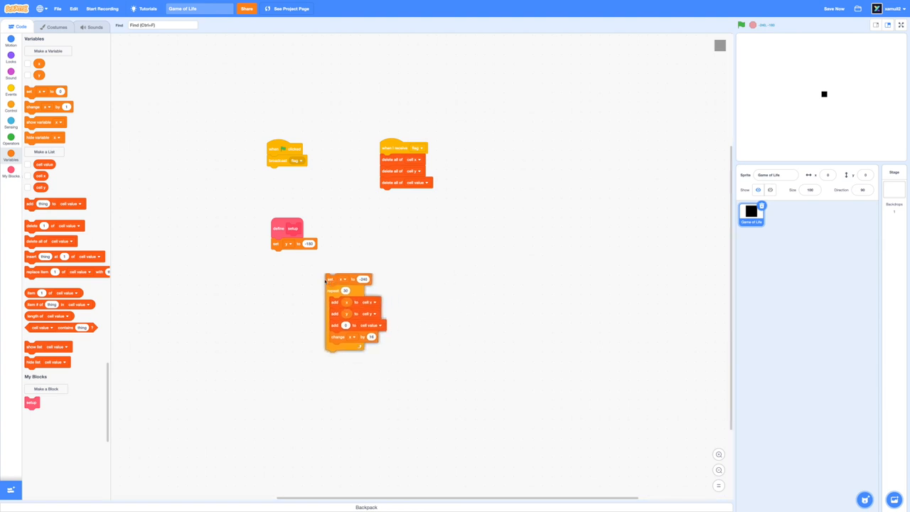
left_click(11, 107)
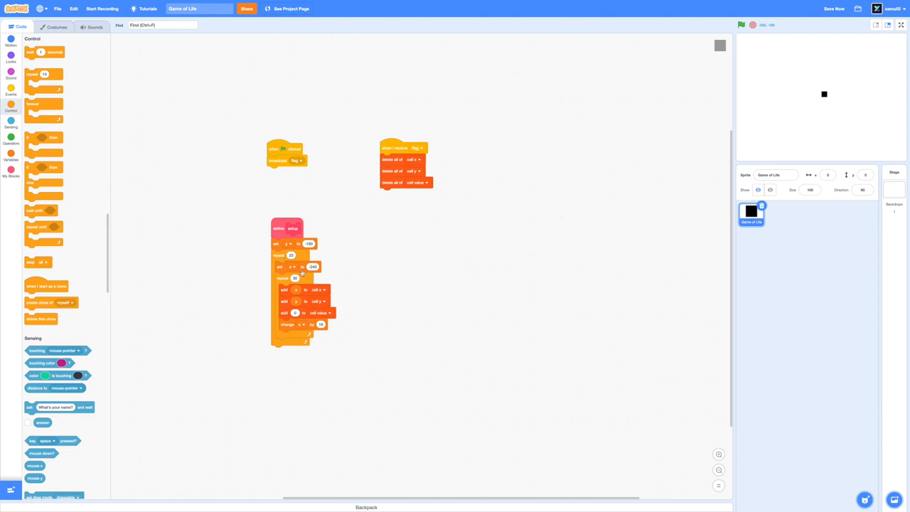
left_click(12, 155)
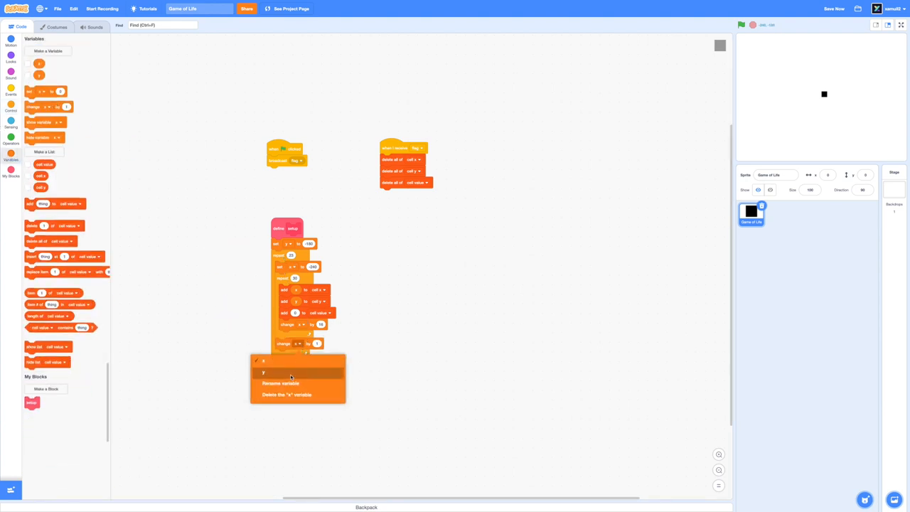
left_click(264, 373)
type("6")
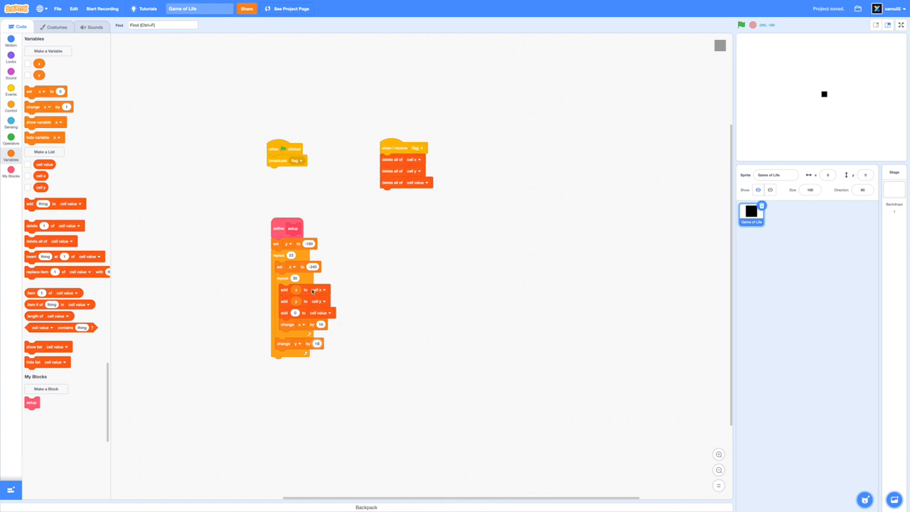
Step: Place the setup definition beside the receive script and run it to fill the cell values list
left_click_drag(288, 228, 329, 233)
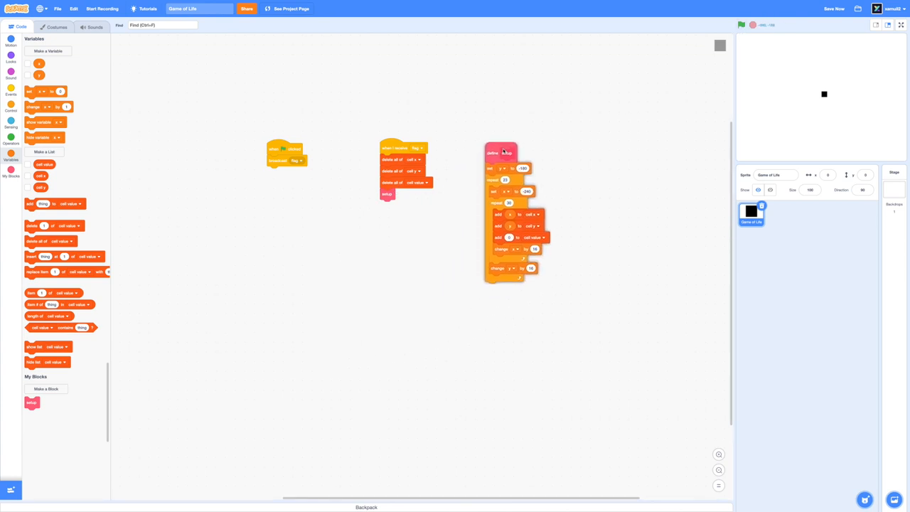
left_click(27, 176)
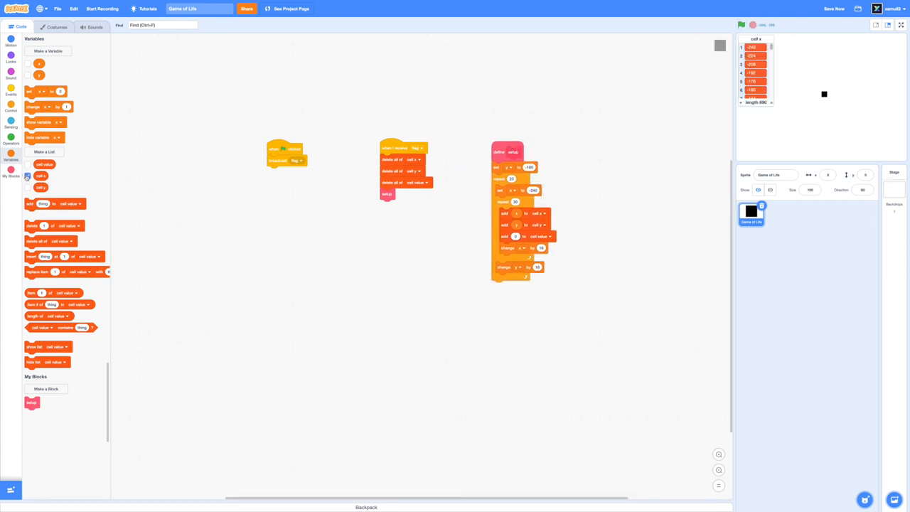
left_click(28, 187)
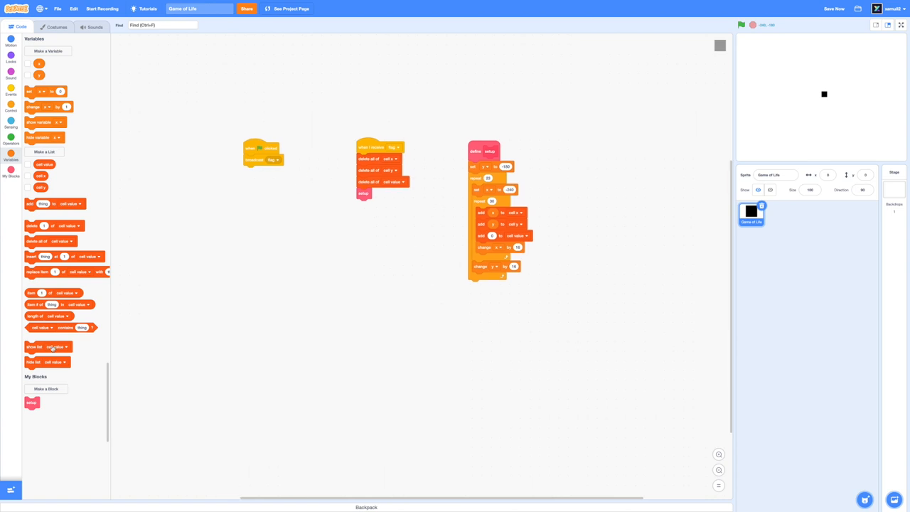
Step: Create the draw cells custom block and a new variable for its loop
left_click(46, 389)
type("draw cells")
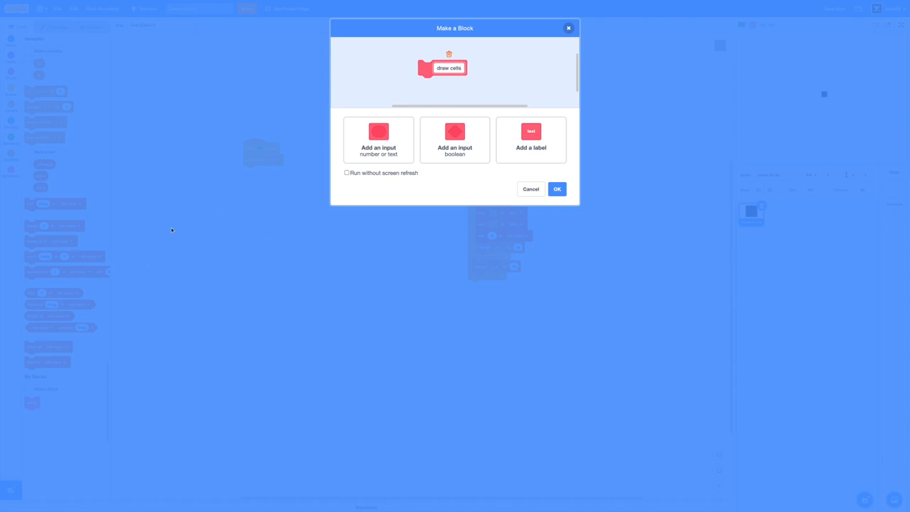
left_click(557, 188)
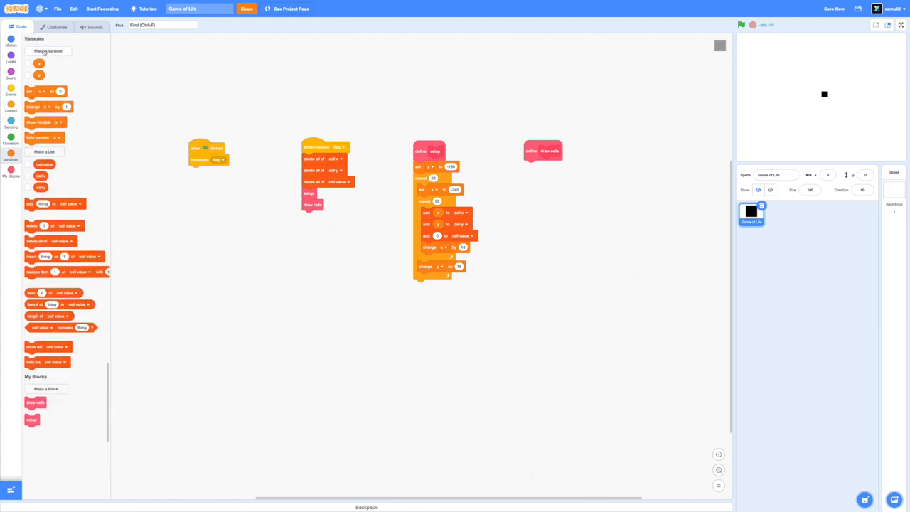
left_click(48, 51)
type("idx")
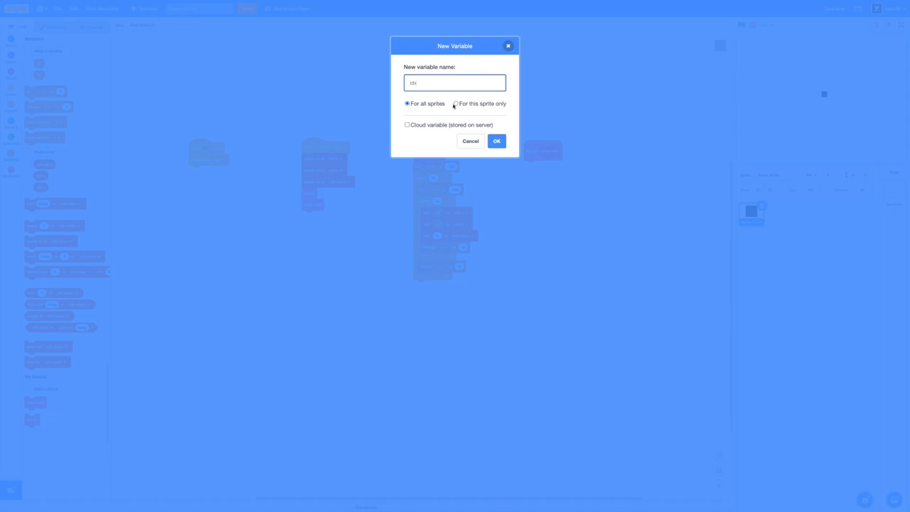
left_click(496, 141)
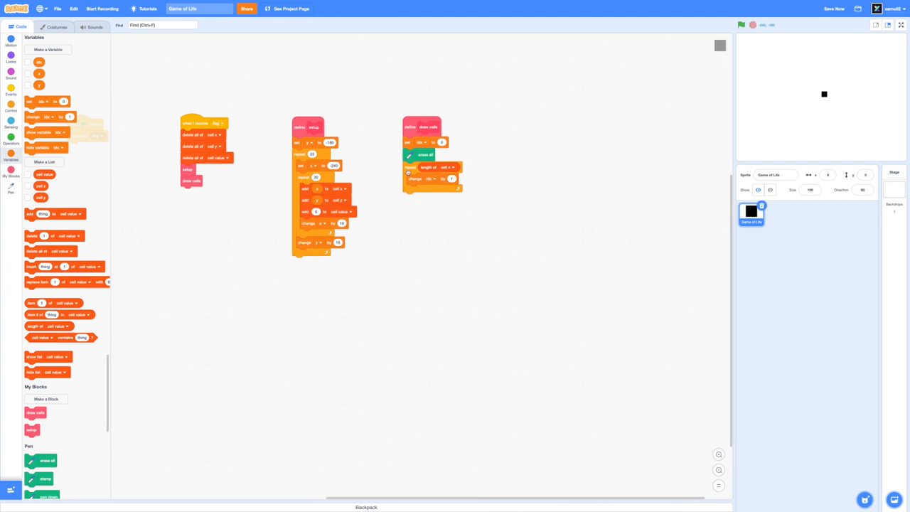
Step: Make the draw cells loop go to each cell's listed x and y position using the loop variable
left_click(11, 40)
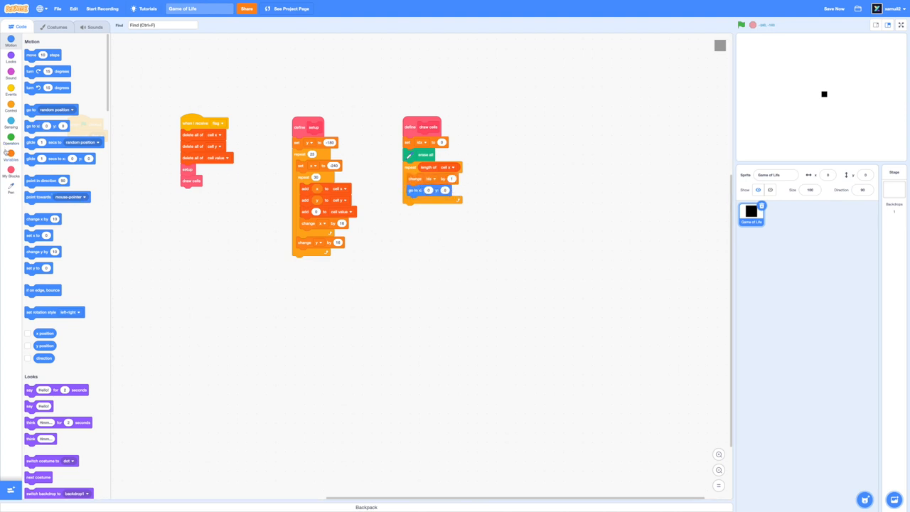
left_click(11, 156)
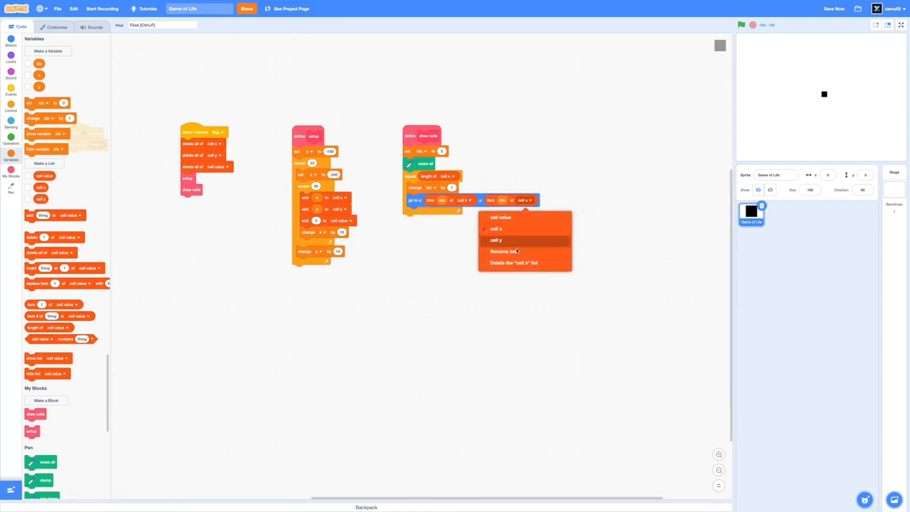
left_click(495, 239)
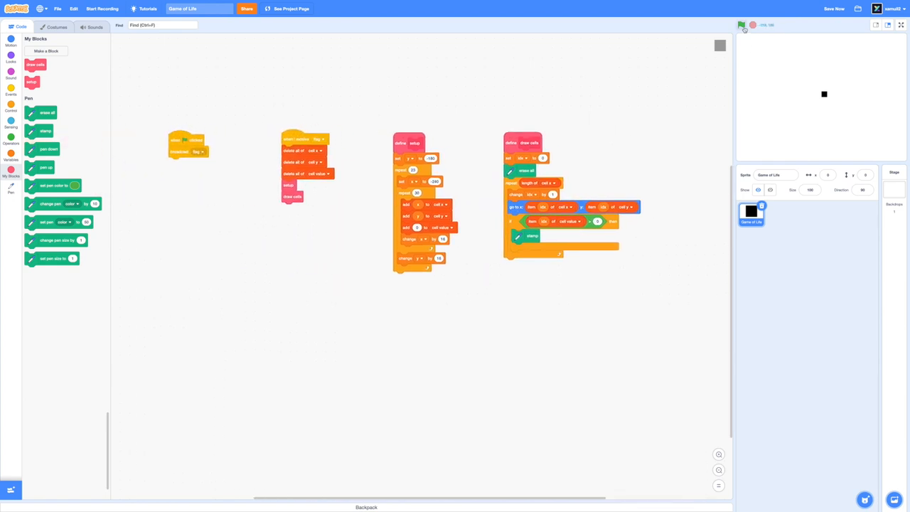
Step: Run the project with the green flag so the stage stamps the black-and-white cell grid
left_click(741, 26)
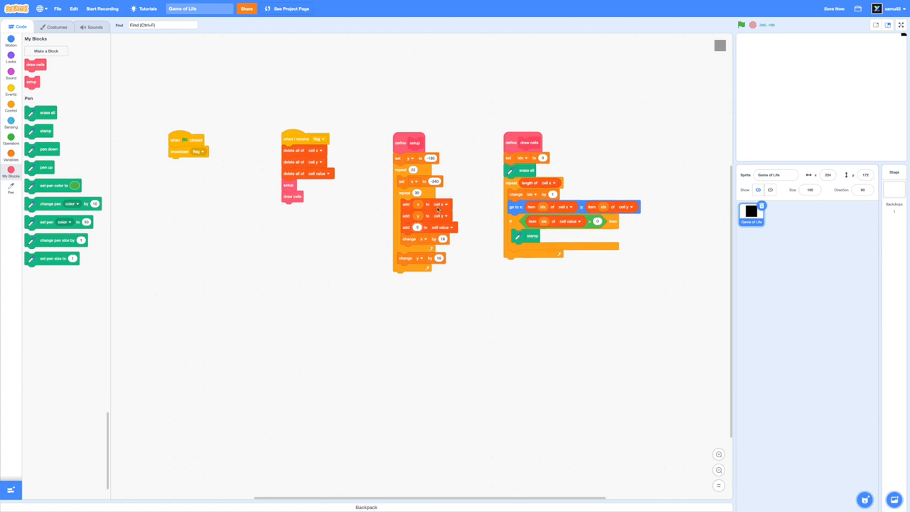
left_click(742, 25)
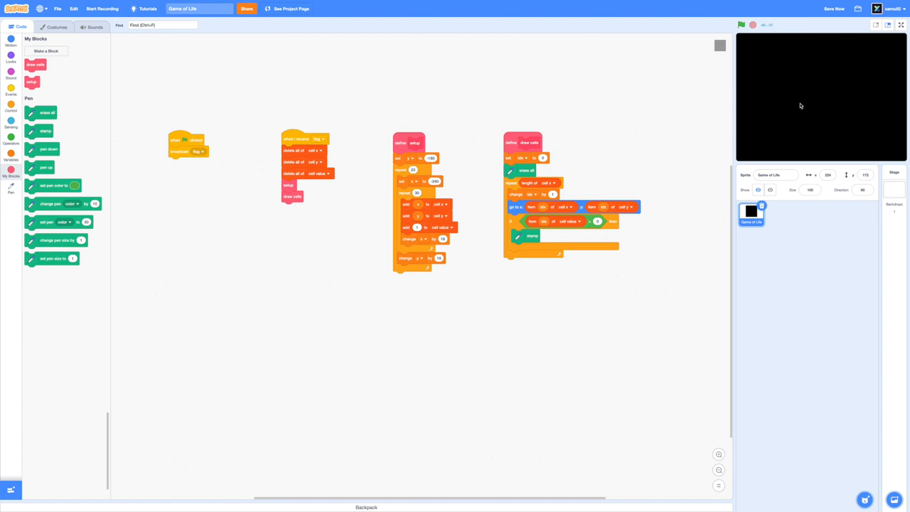
left_click(11, 142)
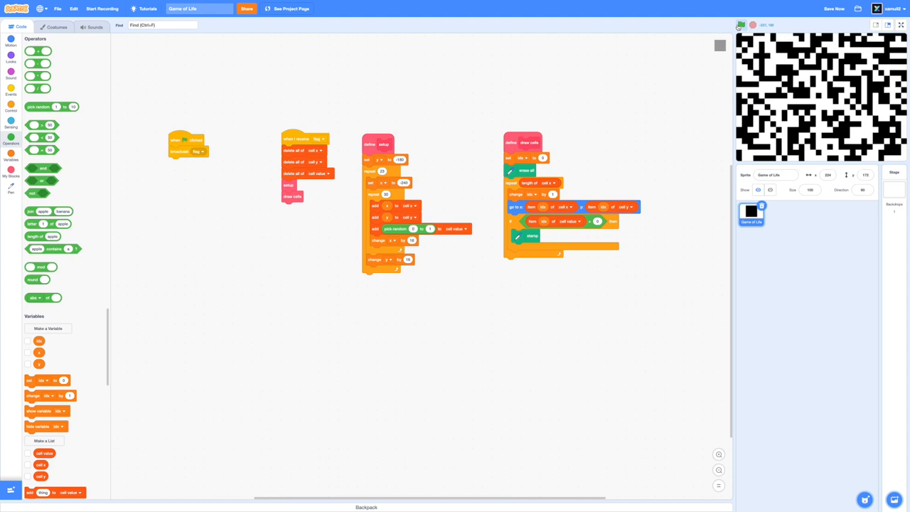
Step: Nest a duplicated pick random block inside the add-to-list value in setup
left_click(741, 25)
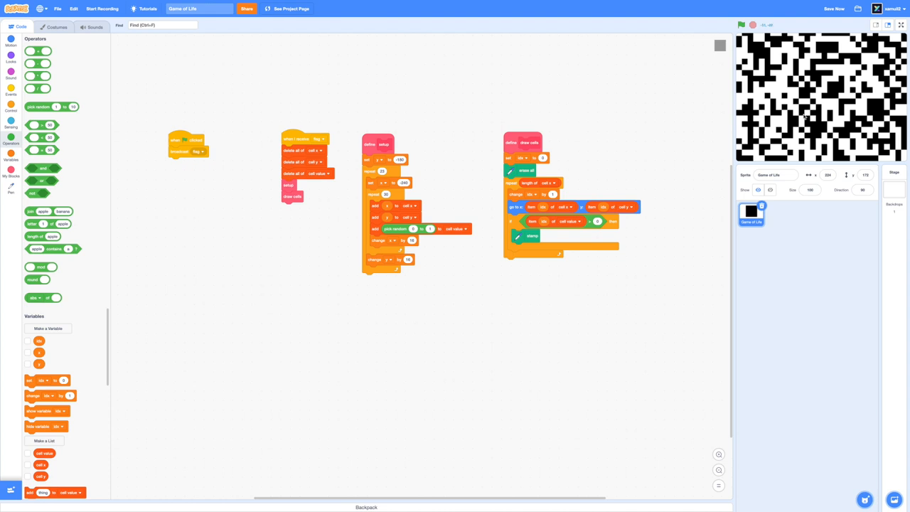
mouse_move(613, 145)
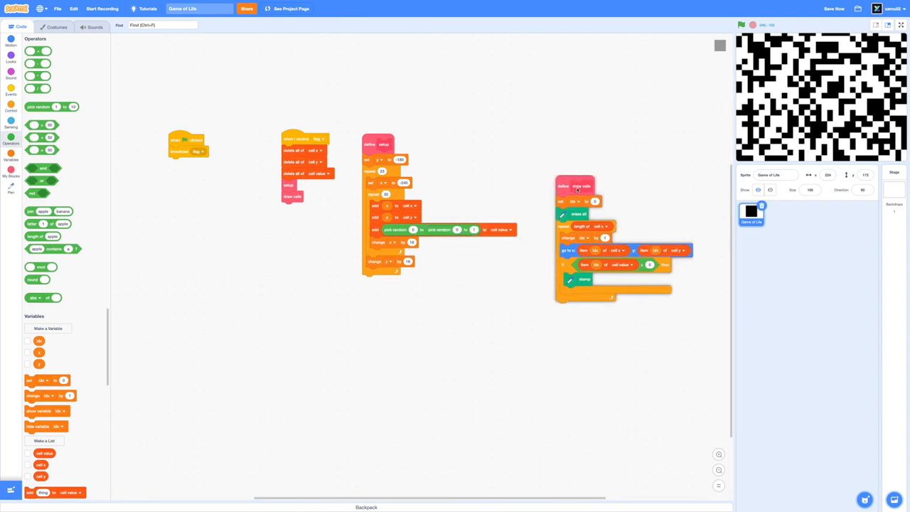
right_click(441, 229)
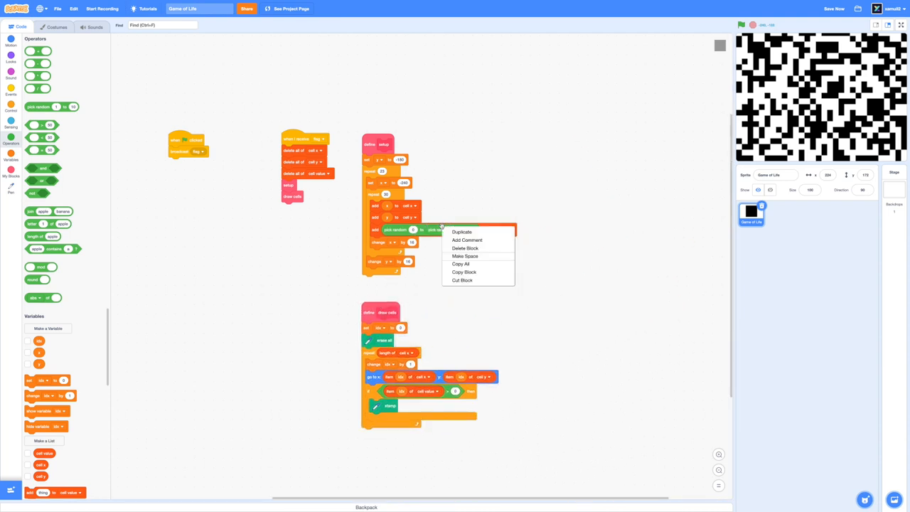
left_click(461, 230)
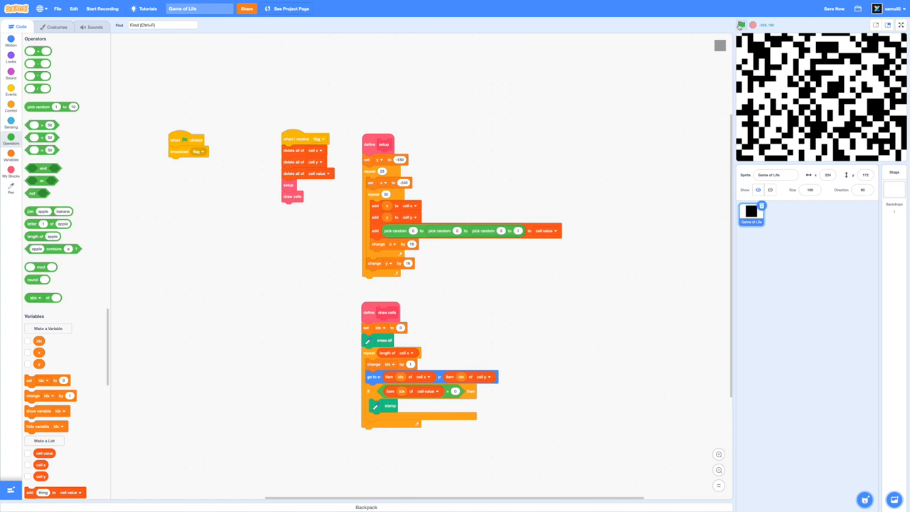
Step: Rerun the project to stamp sparse random scatters of black cells and tidy the scripts
left_click(742, 26)
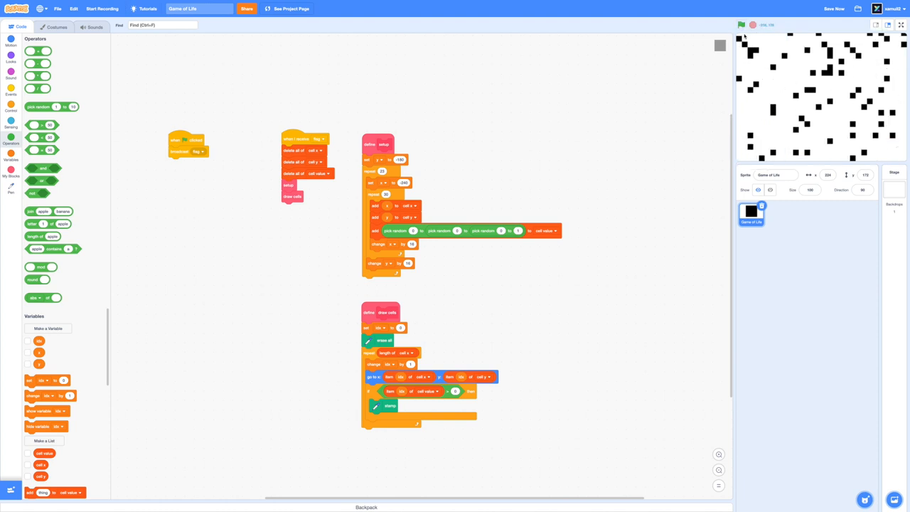
left_click(741, 25)
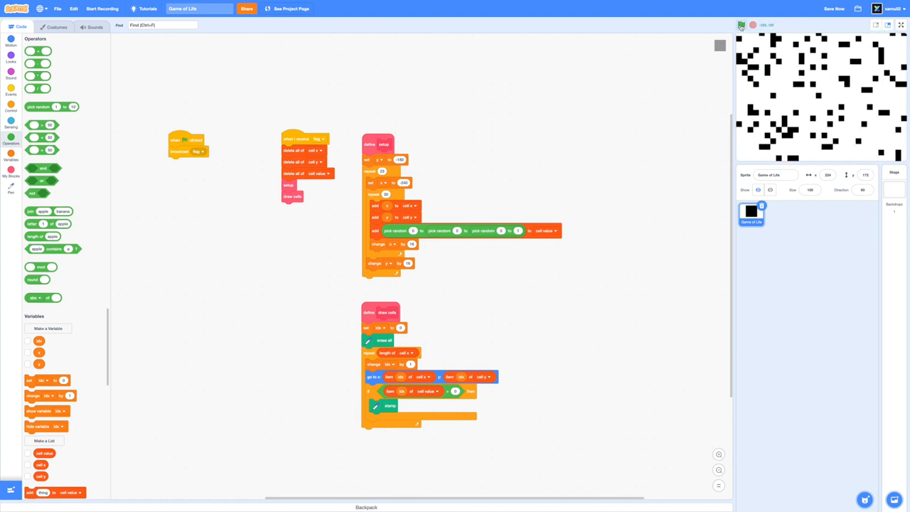
left_click(741, 26)
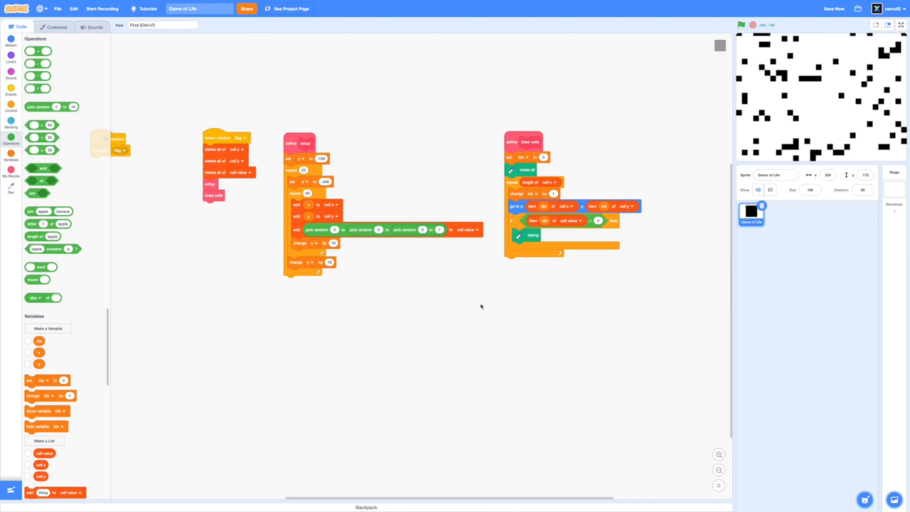
mouse_move(249, 208)
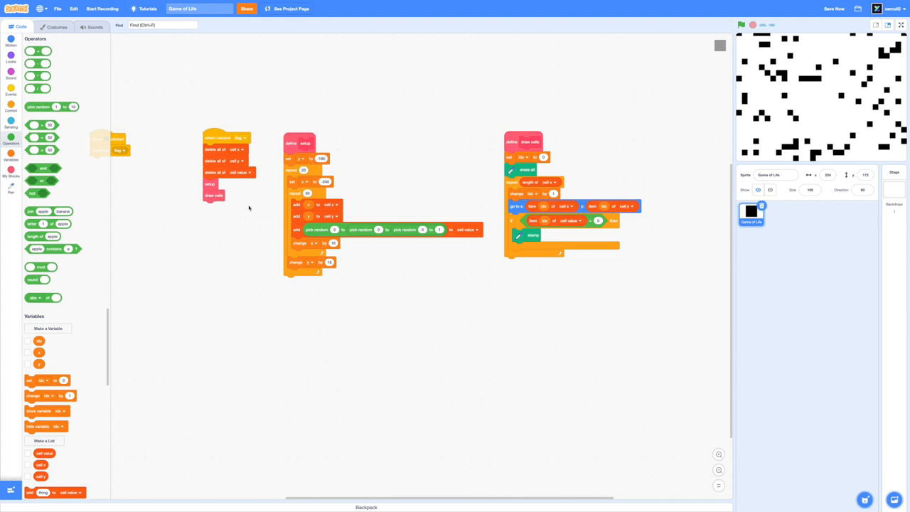
Step: Create the update cells custom block and place its empty definition below draw cells
left_click(11, 107)
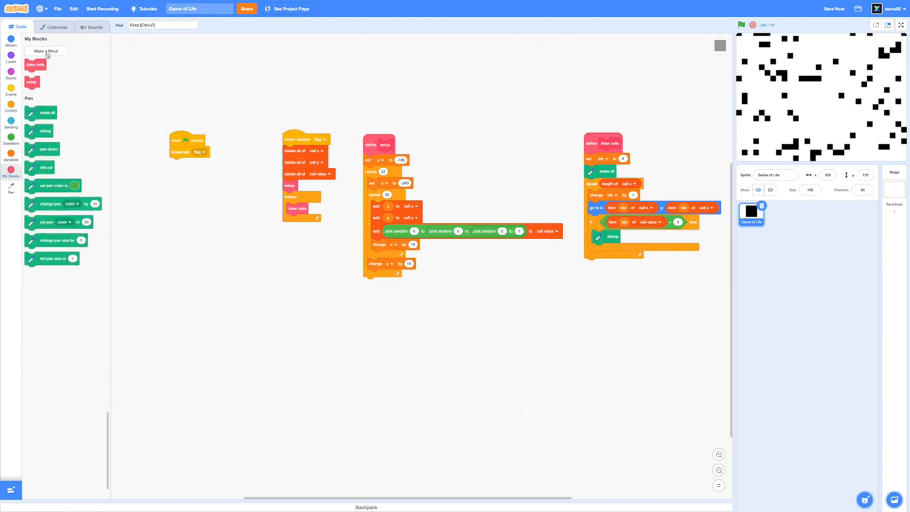
left_click(46, 52)
type("update cells")
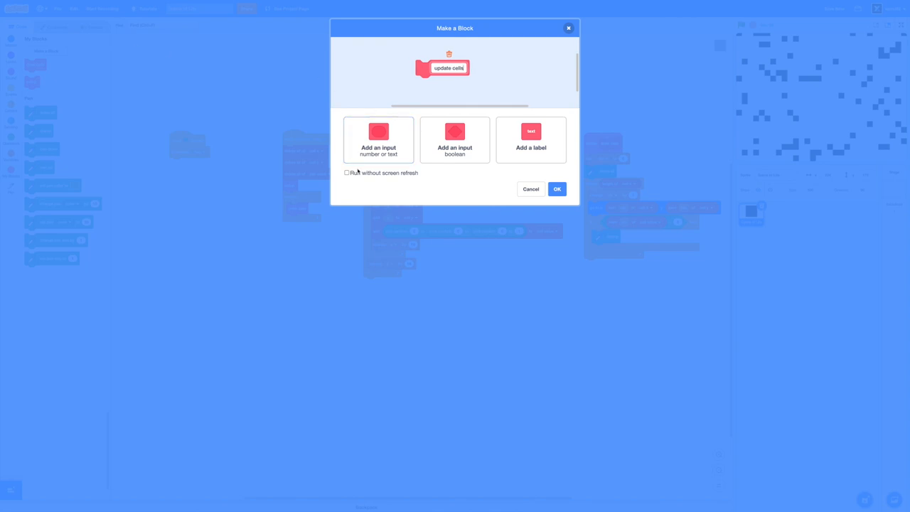
left_click(557, 188)
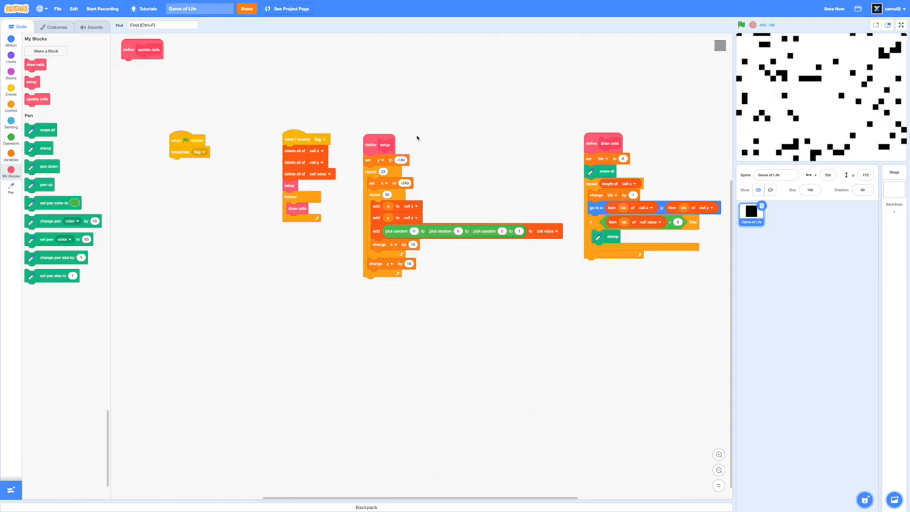
left_click_drag(142, 49, 606, 302)
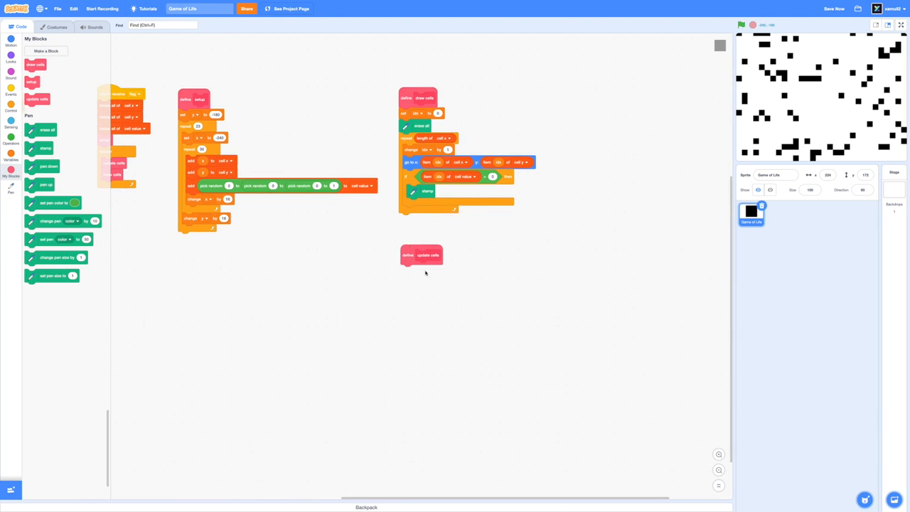
mouse_move(413, 299)
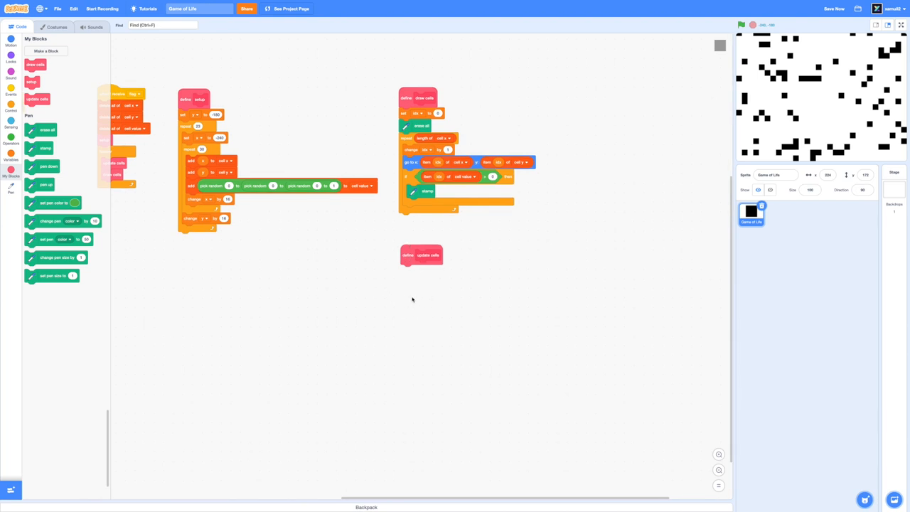
mouse_move(404, 304)
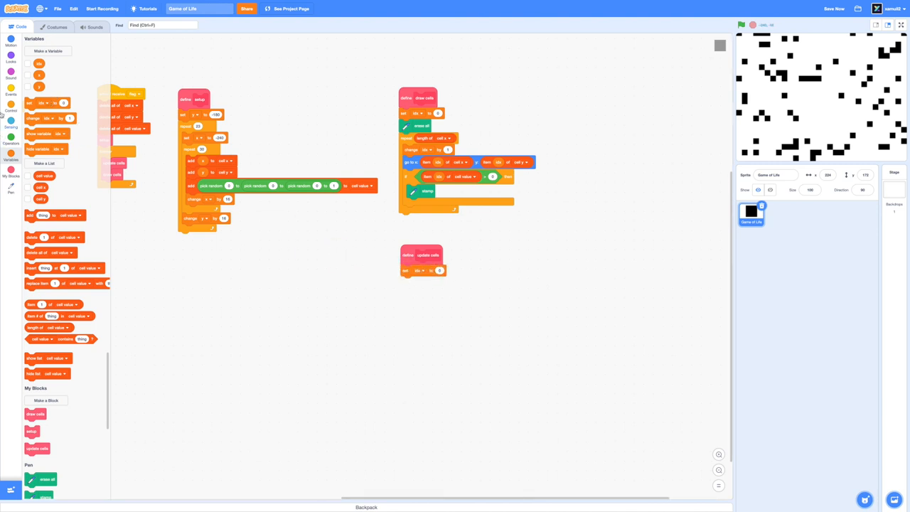
Step: Give update cells a counter set to 1 with a repeat over the cell values list's length
left_click(12, 107)
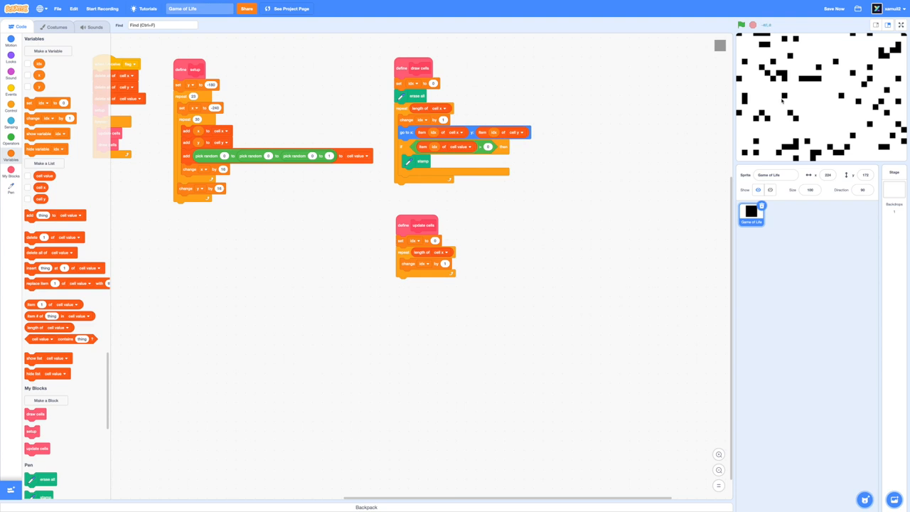
mouse_move(703, 99)
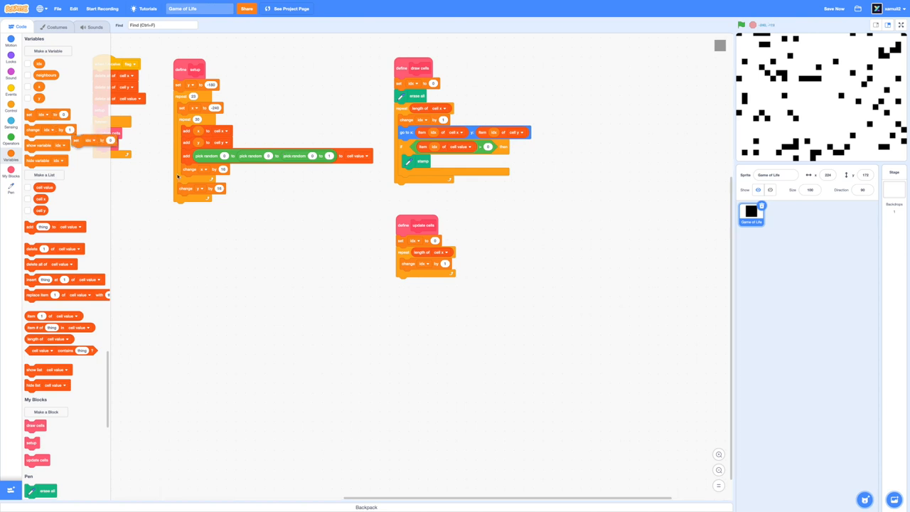
Step: Make the set block reset neighbours to 0 and start a change neighbours by item of cell value block
left_click(434, 276)
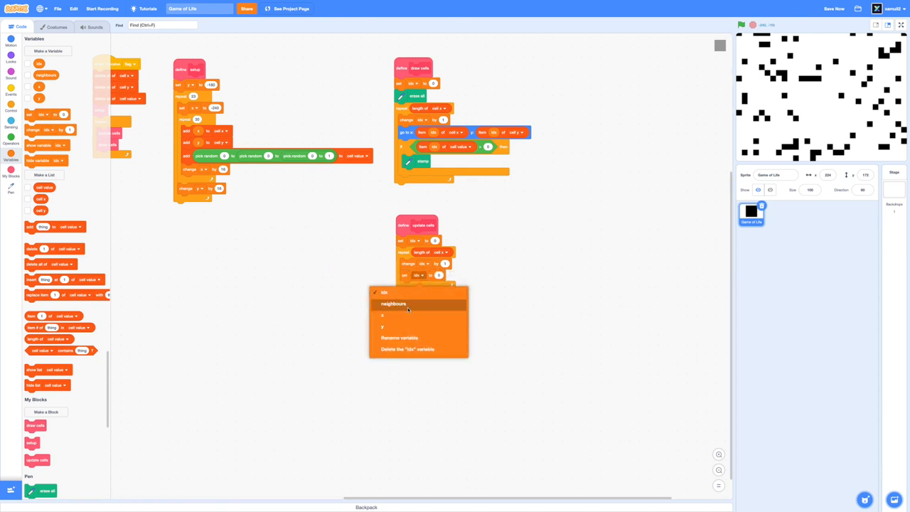
left_click(392, 304)
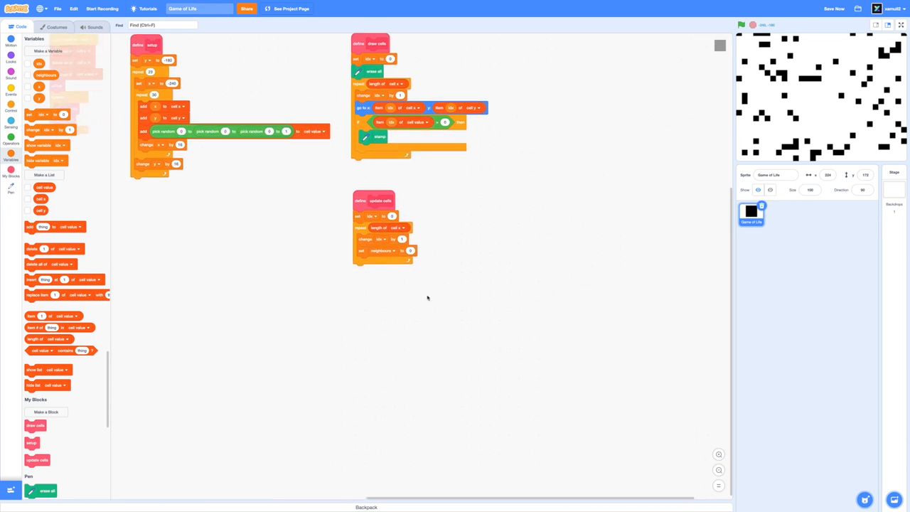
mouse_move(475, 278)
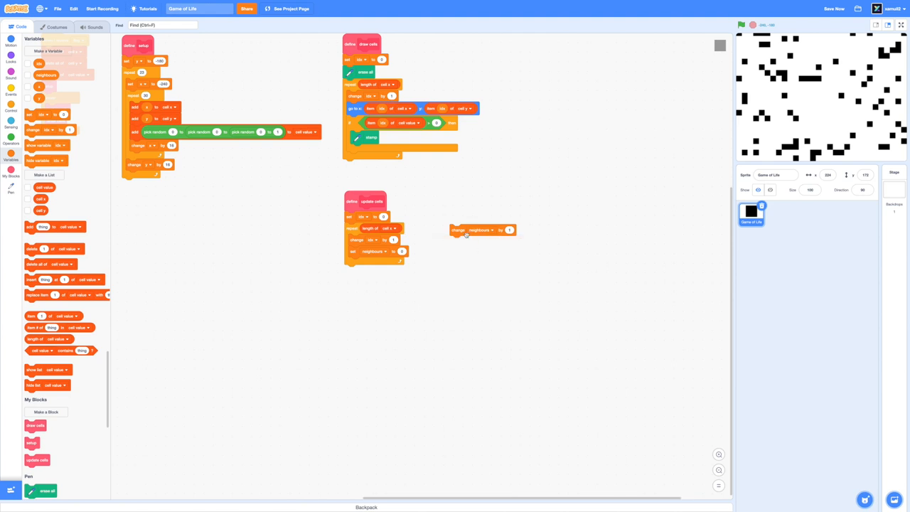
right_click(396, 108)
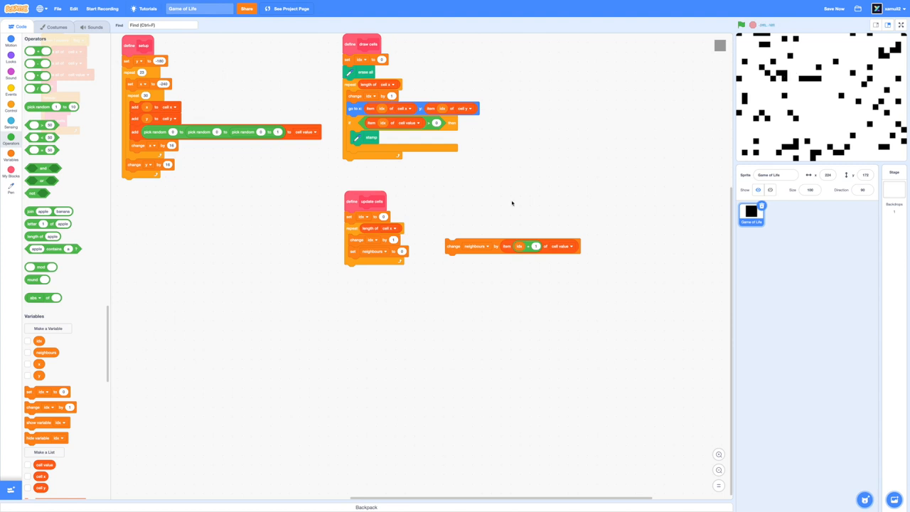
Step: Stack four copies of the change neighbours by cell value block beside update cells
left_click_drag(512, 246, 547, 314)
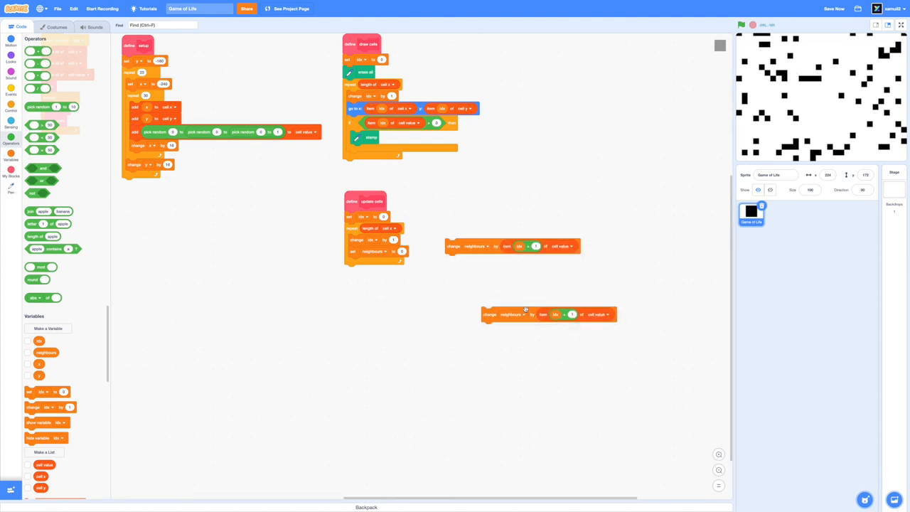
left_click_drag(548, 314, 515, 290)
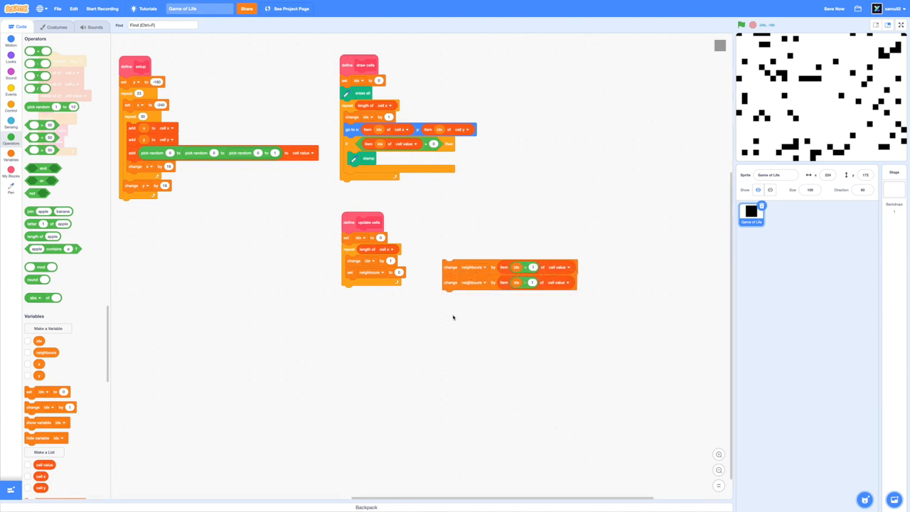
mouse_move(458, 296)
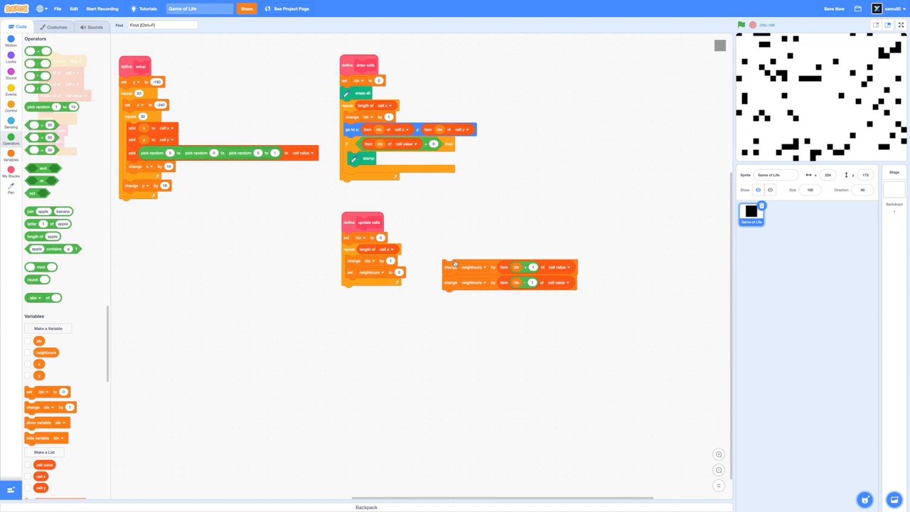
left_click_drag(449, 267, 449, 336)
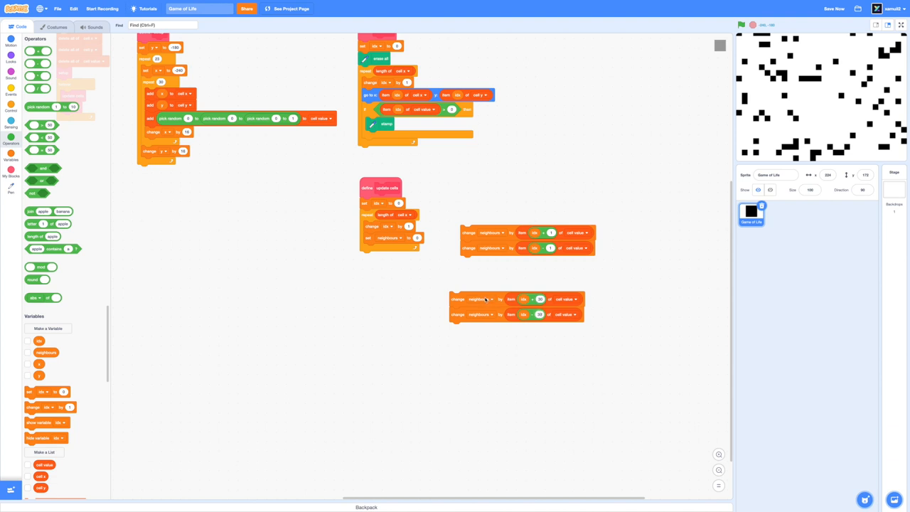
left_click_drag(458, 299, 469, 258)
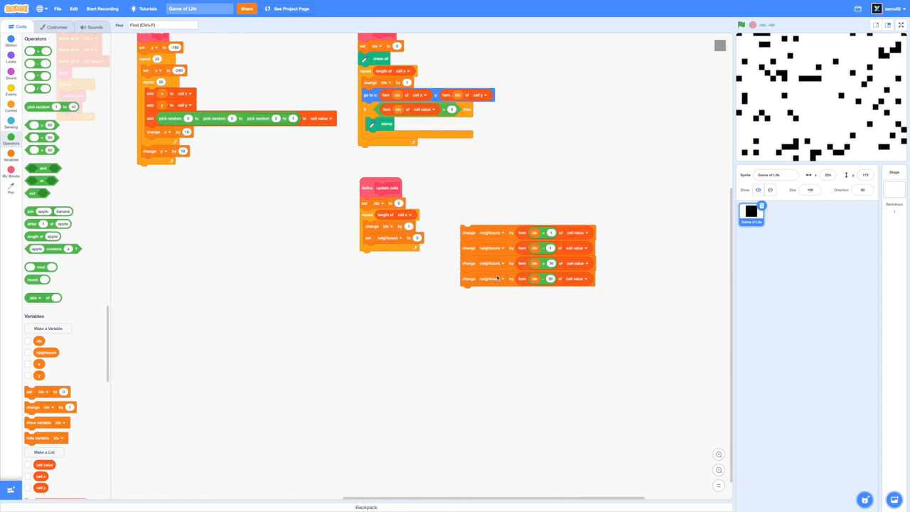
Step: Duplicate the stack to eight change neighbours blocks and join them inside the update cells loop
right_click(497, 277)
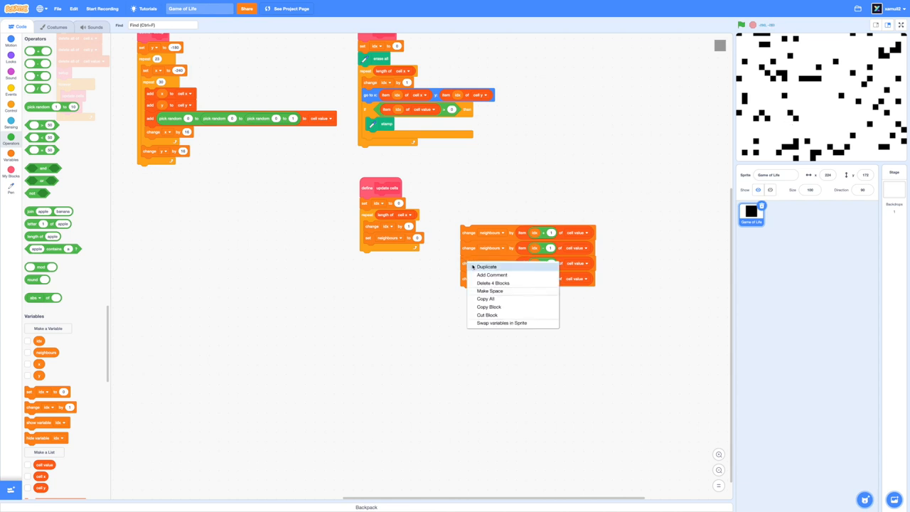
left_click(486, 268)
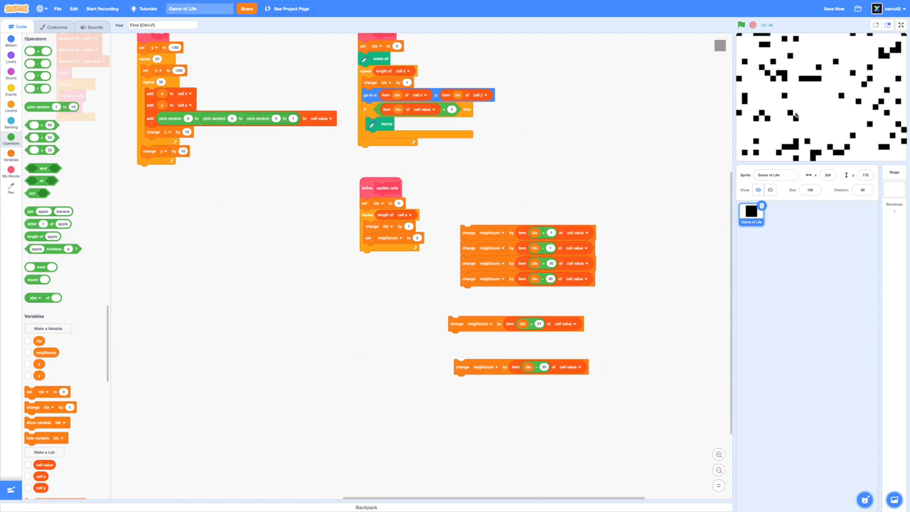
mouse_move(799, 114)
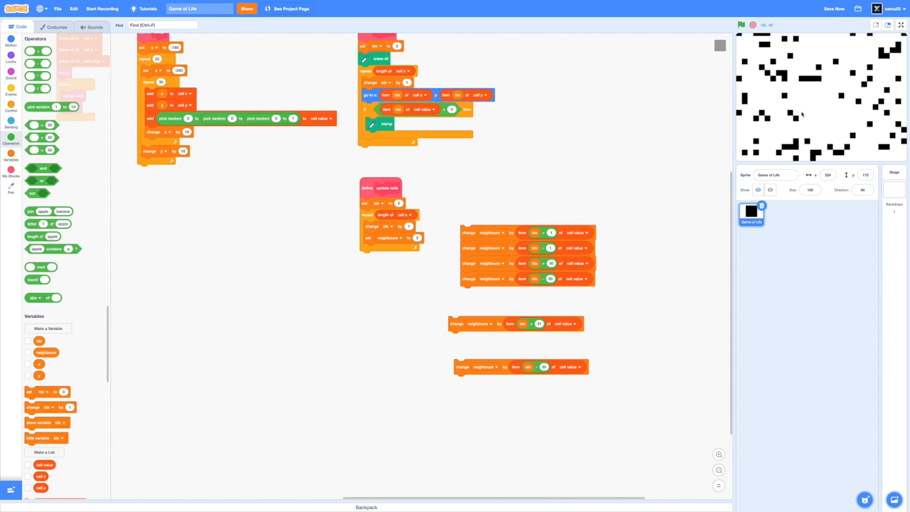
mouse_move(484, 361)
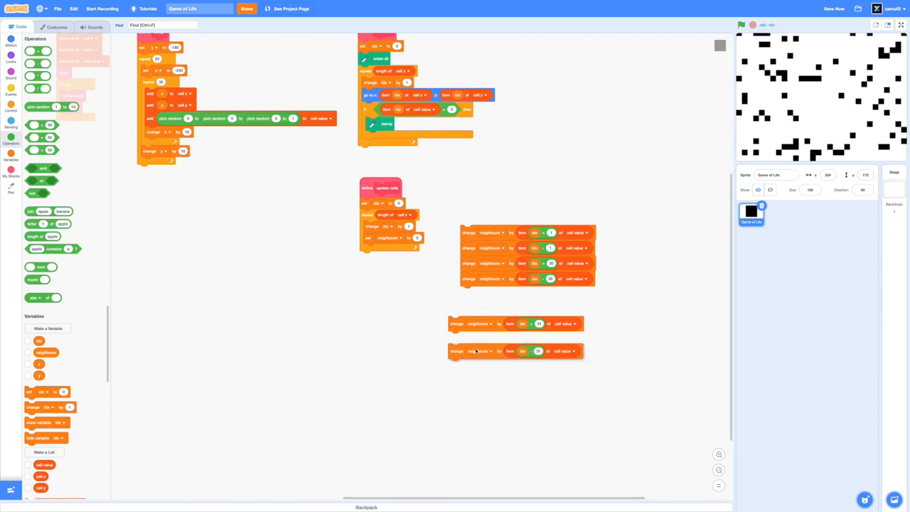
right_click(476, 325)
type("29")
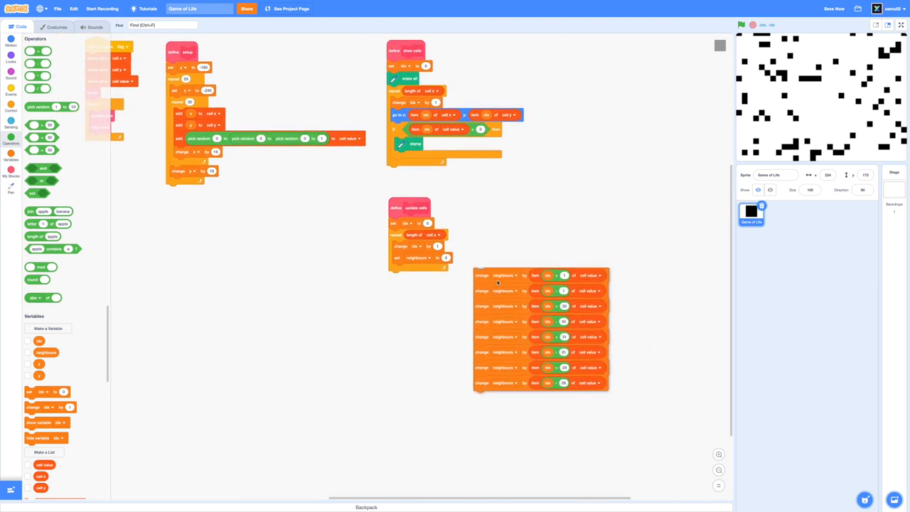
left_click_drag(498, 275, 459, 290)
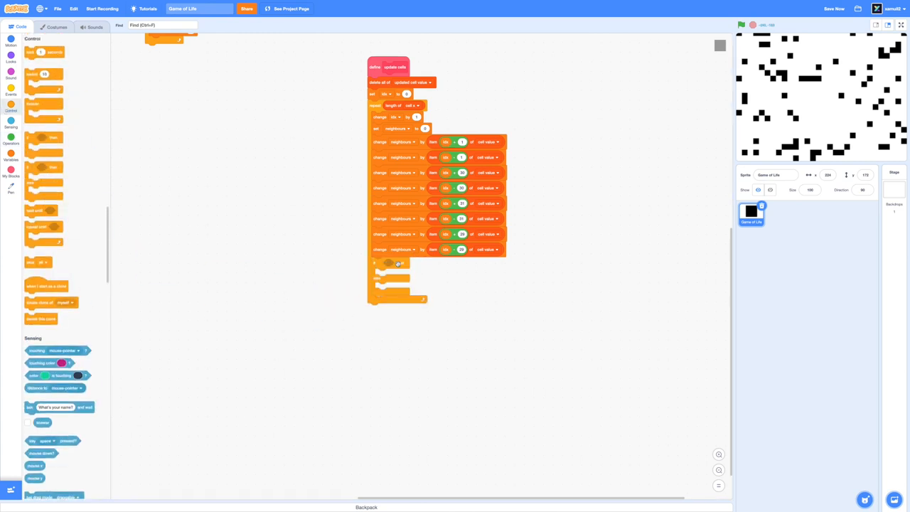
Step: Bring up the Operators palette to build an equals test on the cell value item and a neighbours comparison
left_click(11, 140)
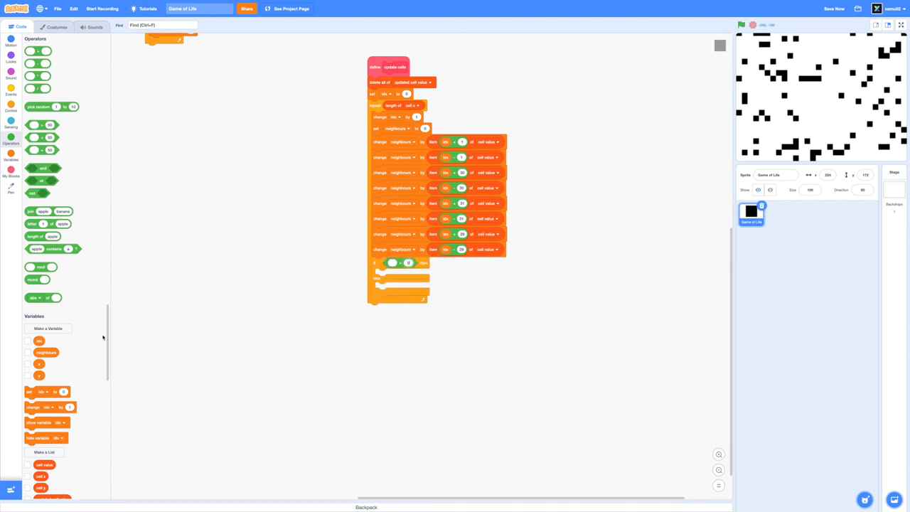
scroll("down", 3)
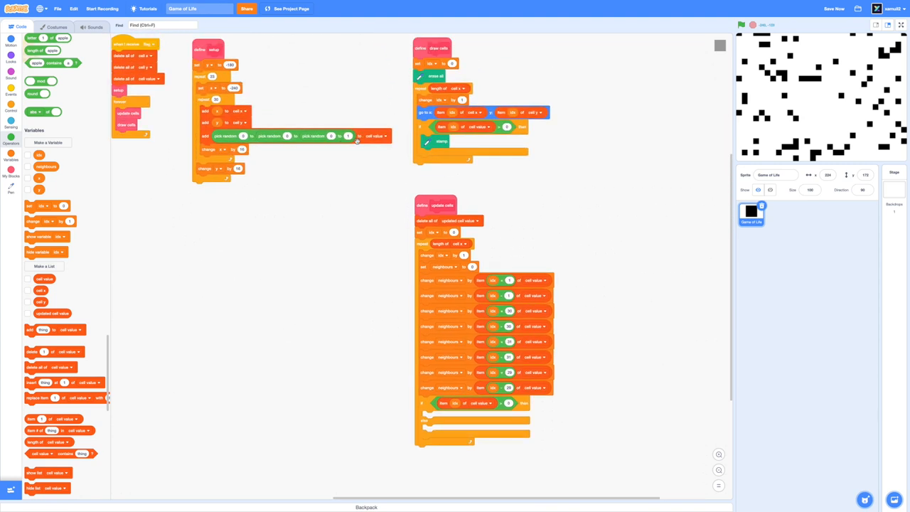
mouse_move(490, 106)
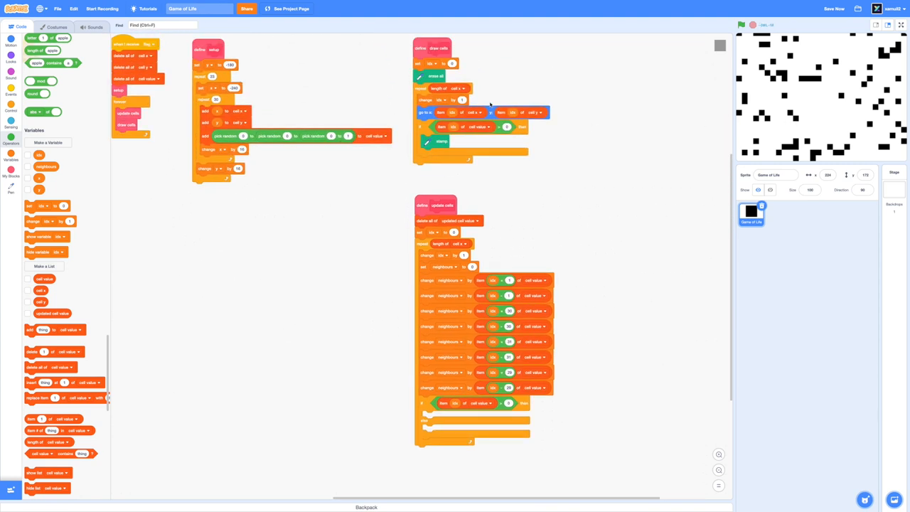
scroll("down", 3)
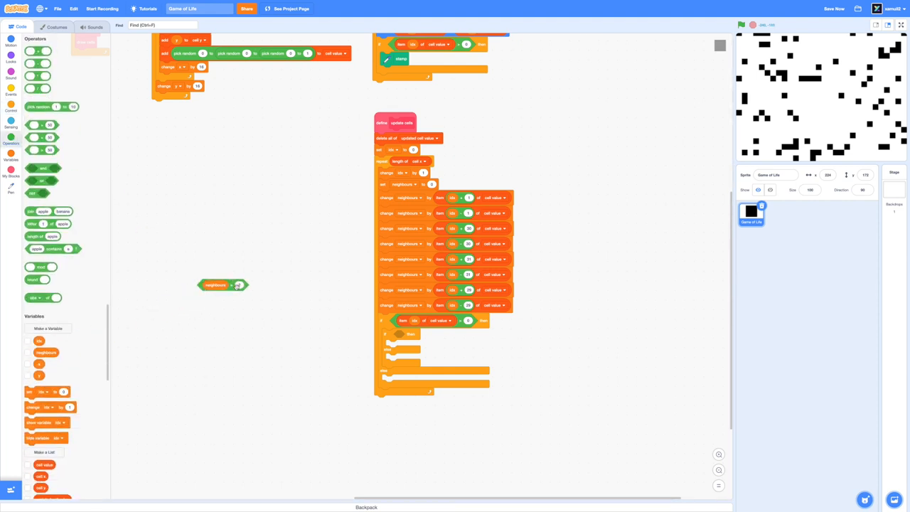
Step: Nest an if-else whose or-joined neighbours test adds values to the updated cell values list, then copy the add block
left_click_drag(216, 285, 310, 321)
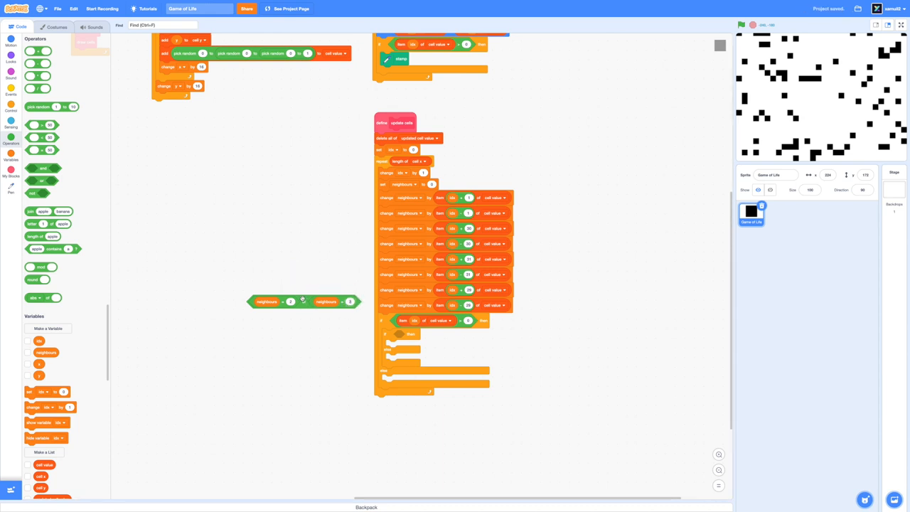
left_click_drag(302, 302, 427, 335)
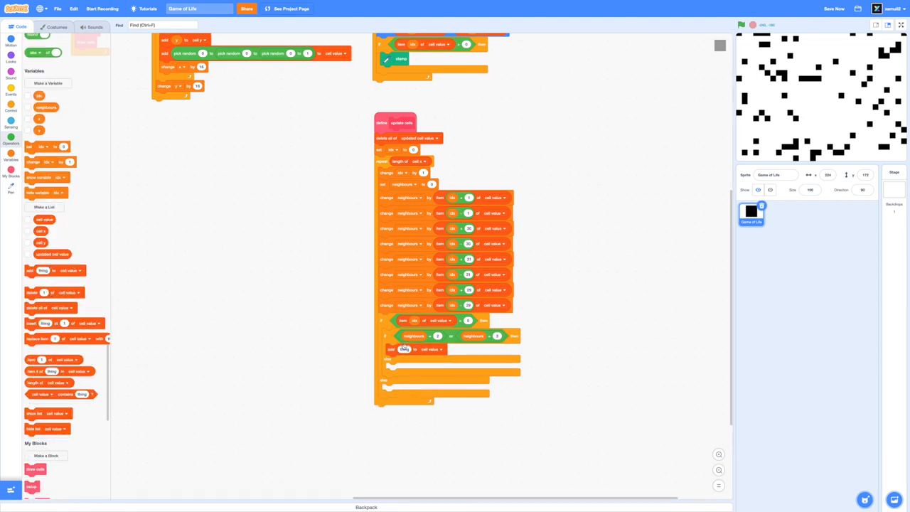
left_click(426, 350)
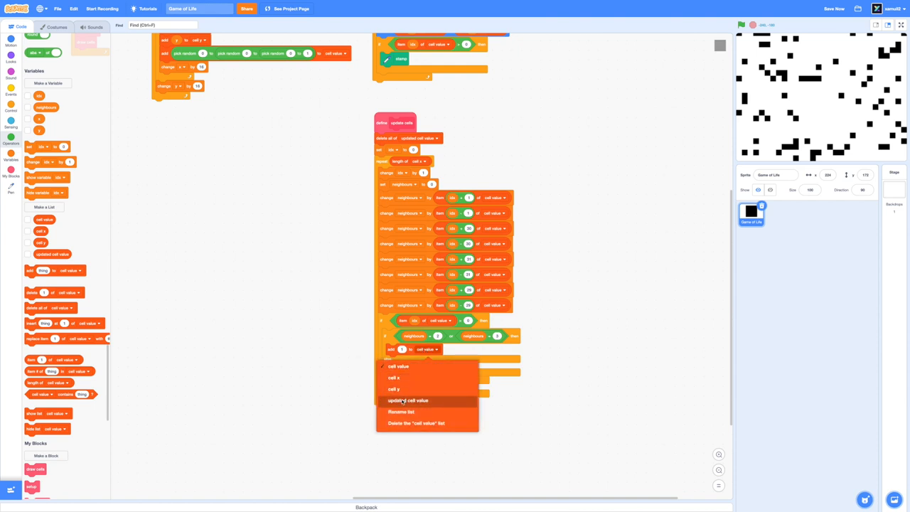
left_click(409, 401)
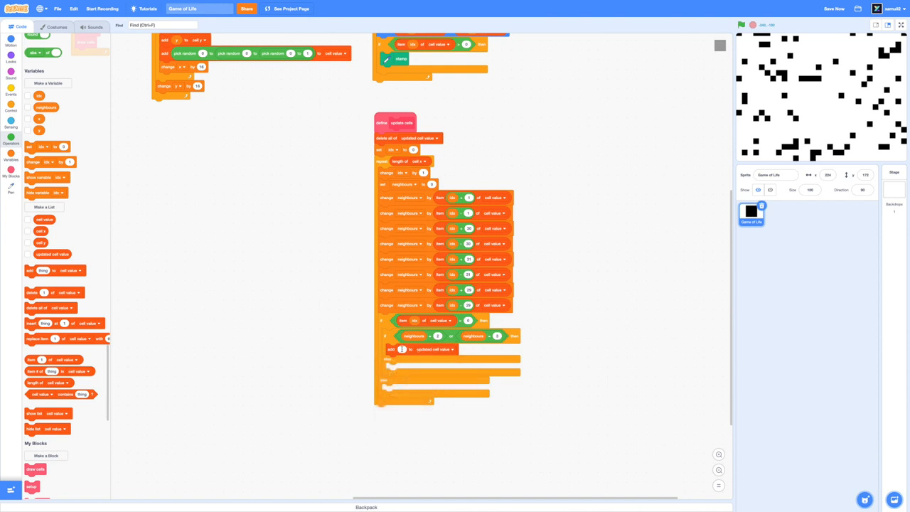
right_click(402, 350)
type("1")
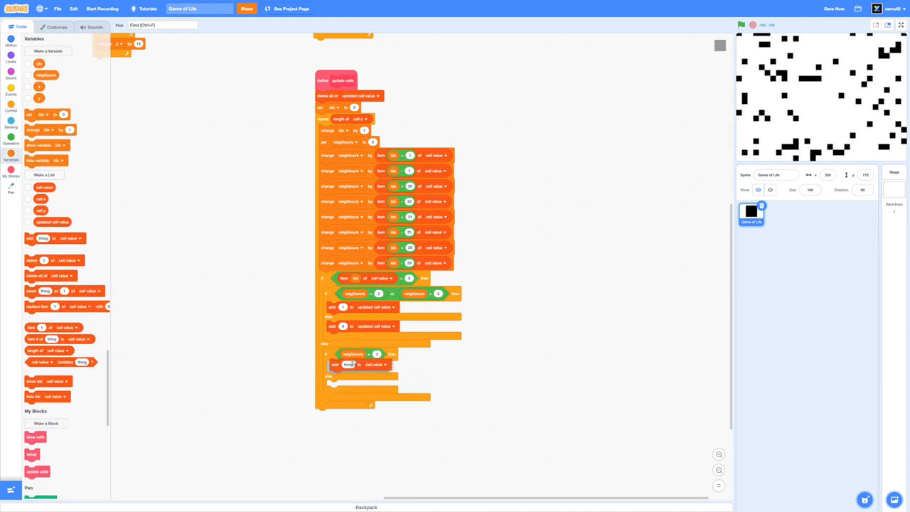
Step: Point the last add block at updated cell values and position it loose below the script
left_click(375, 367)
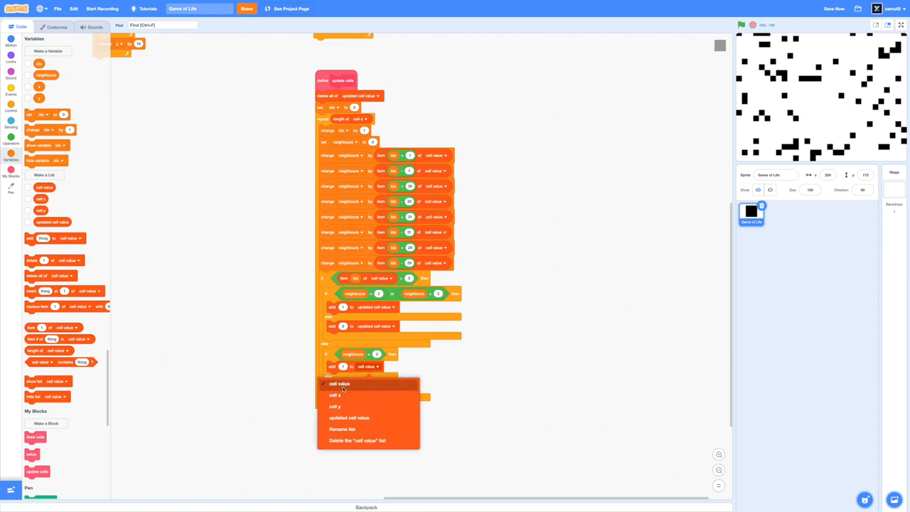
left_click(340, 384)
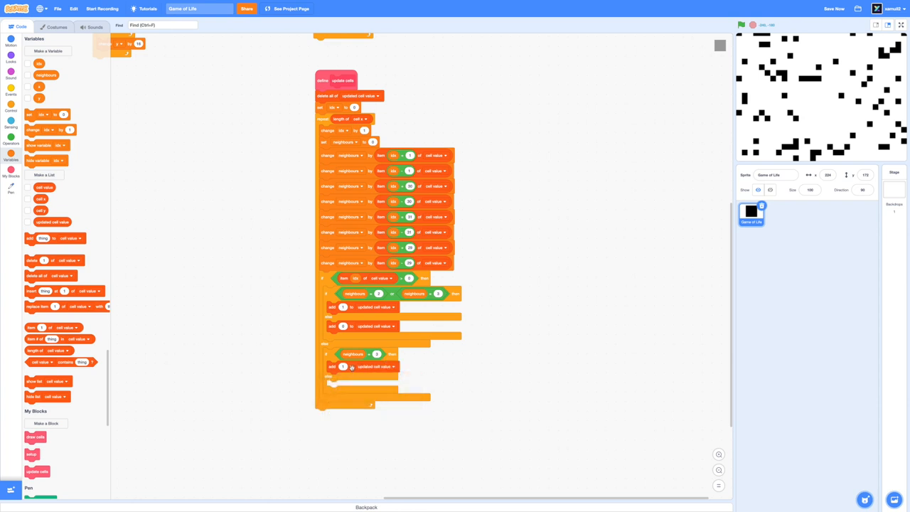
left_click_drag(363, 367, 453, 381)
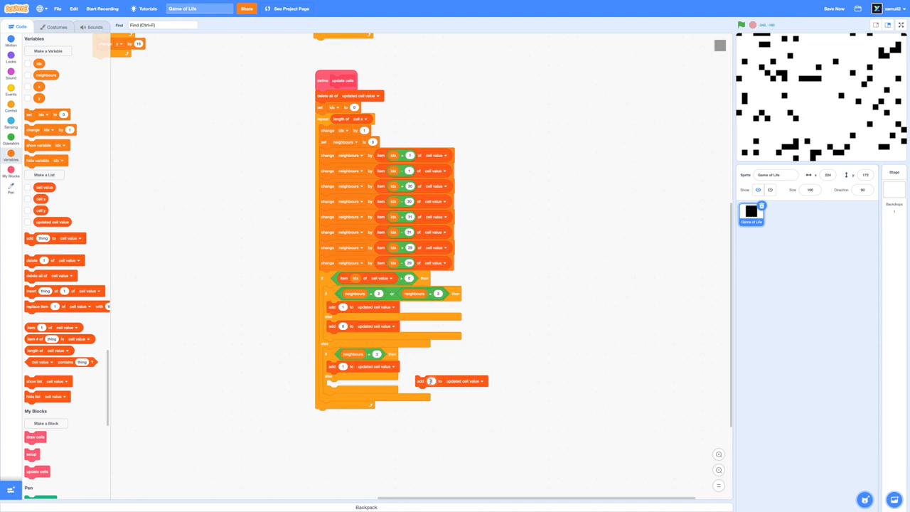
left_click_drag(452, 381, 345, 384)
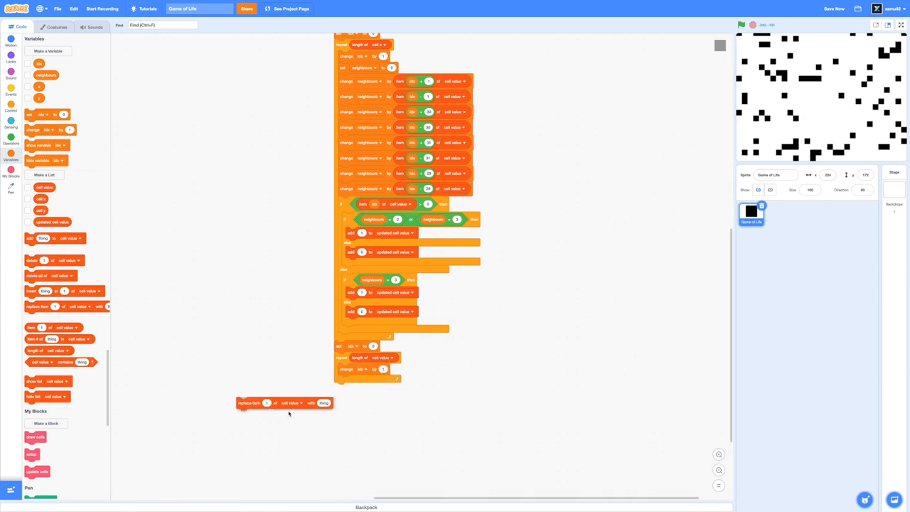
Step: End update cells by replacing cell values items with updated cell values items, and show both lists on stage
left_click_drag(285, 403, 368, 381)
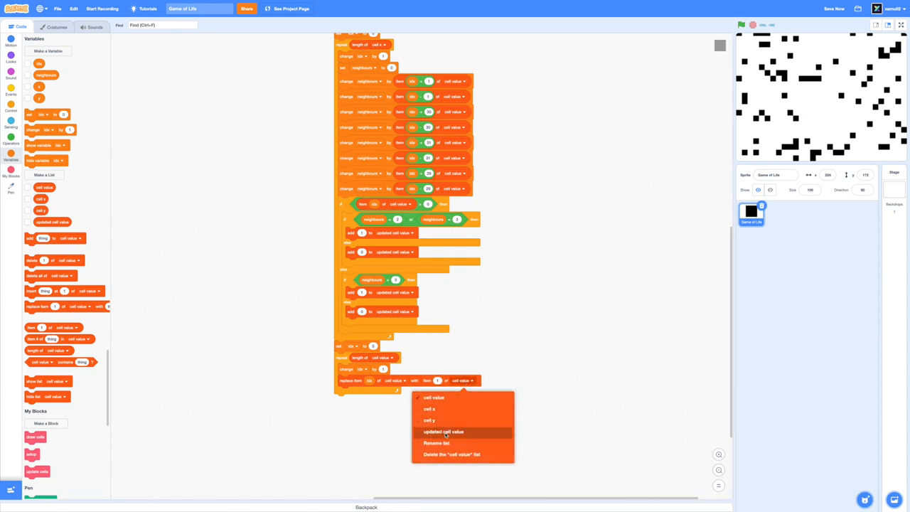
left_click(444, 432)
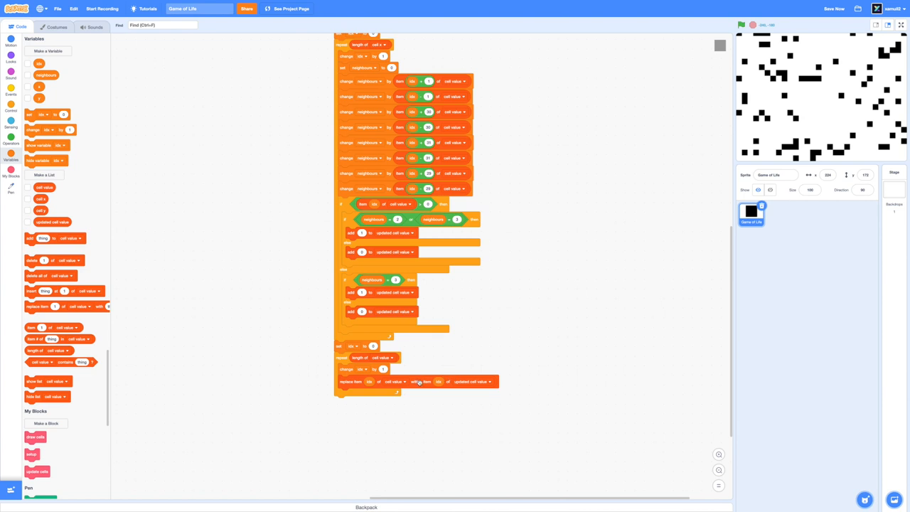
left_click(28, 222)
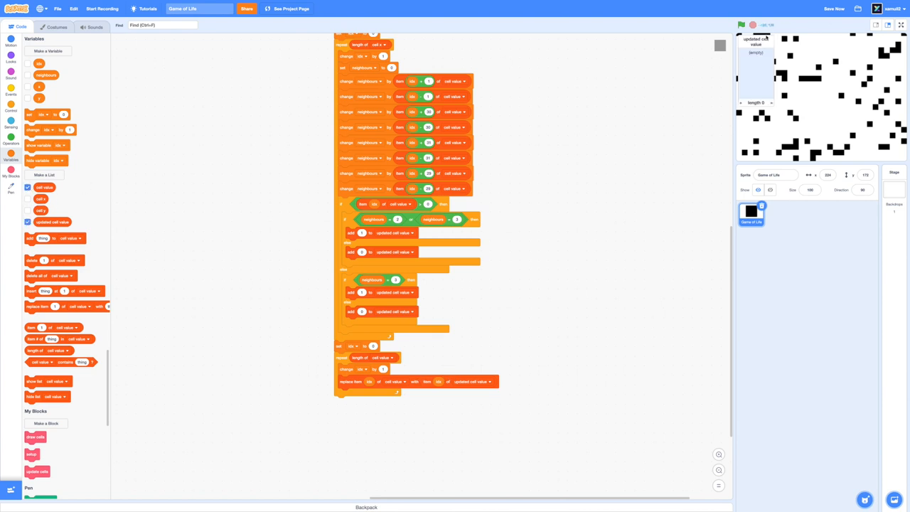
left_click(742, 25)
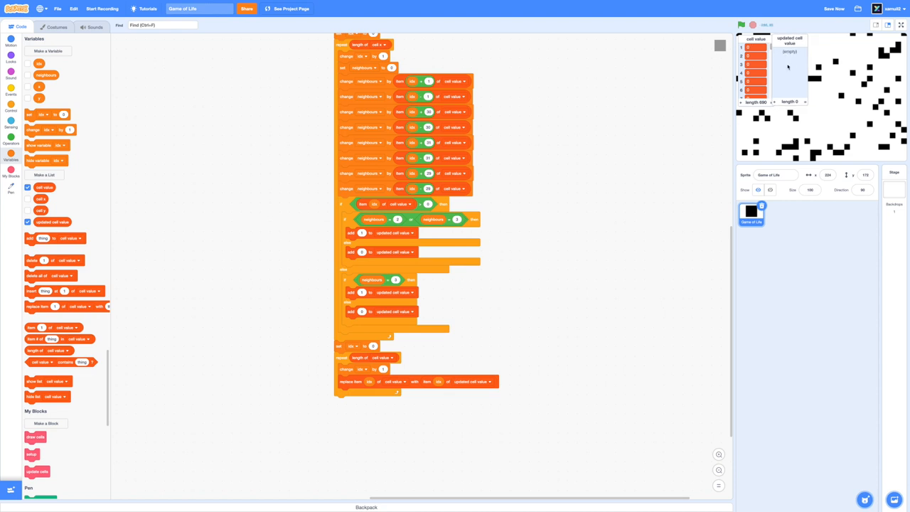
mouse_move(775, 68)
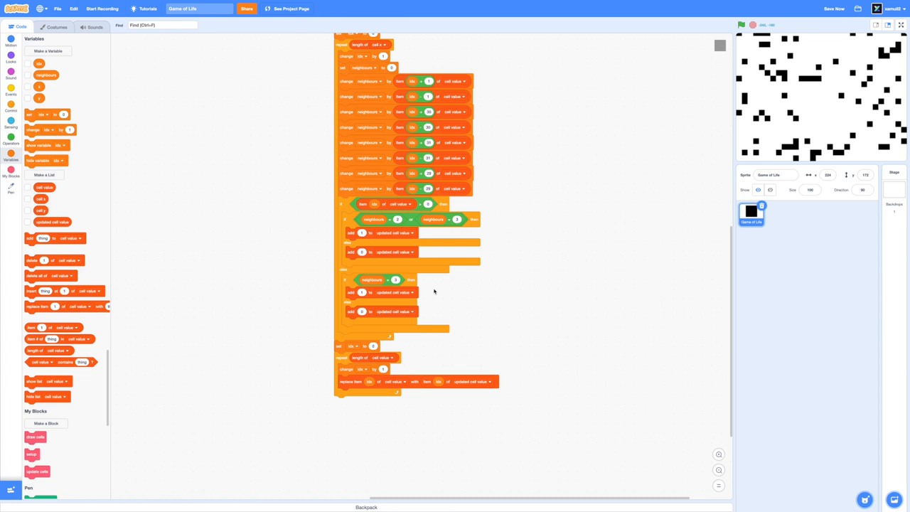
mouse_move(467, 276)
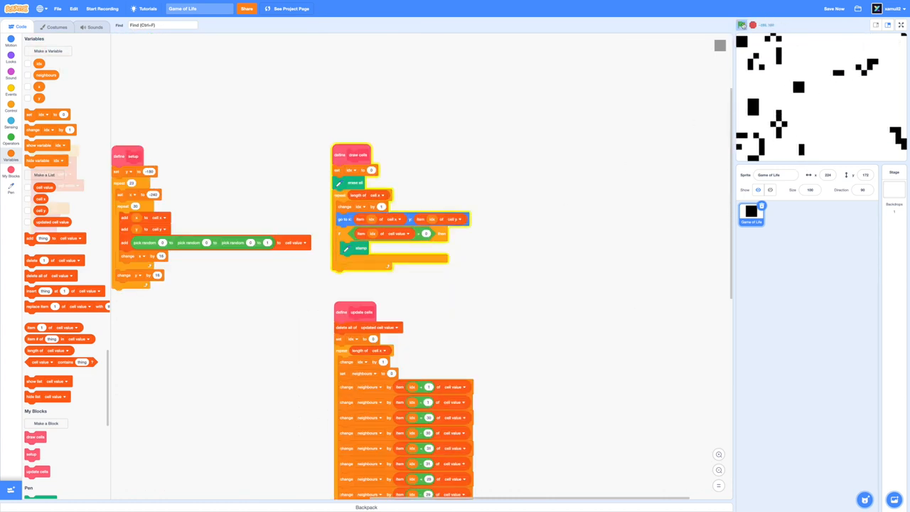
Step: Run the Game of Life with the green flag until the grid thins to a few live cells
left_click(752, 25)
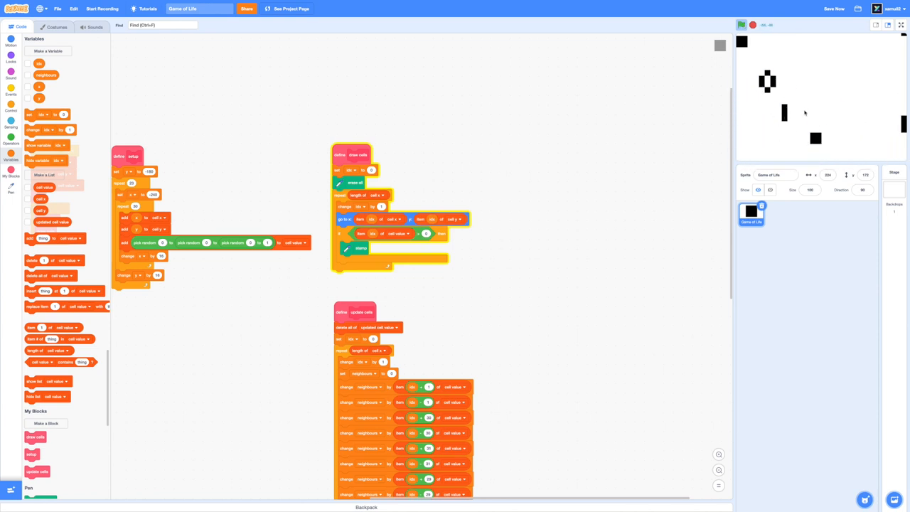
left_click(741, 25)
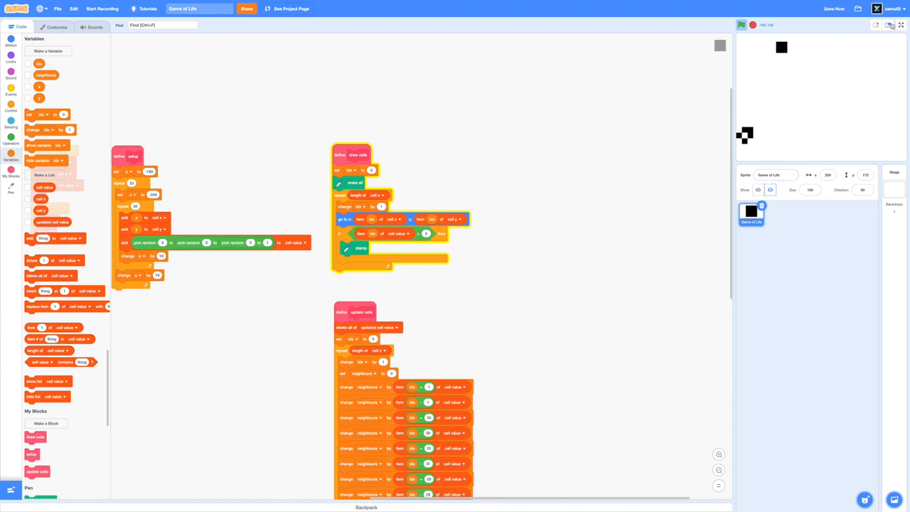
left_click(743, 26)
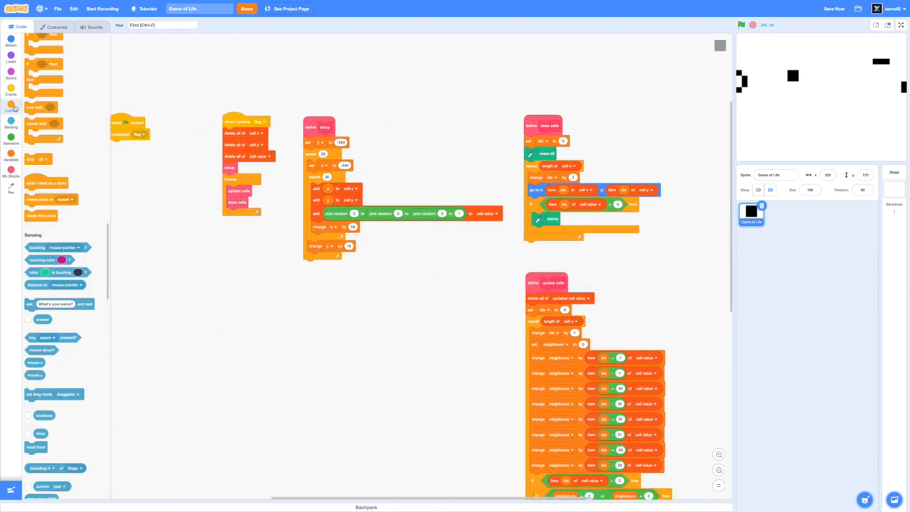
Step: Set the main loop's wait to 0.1 seconds and rerun the simulation with a fresh pattern
left_click(11, 103)
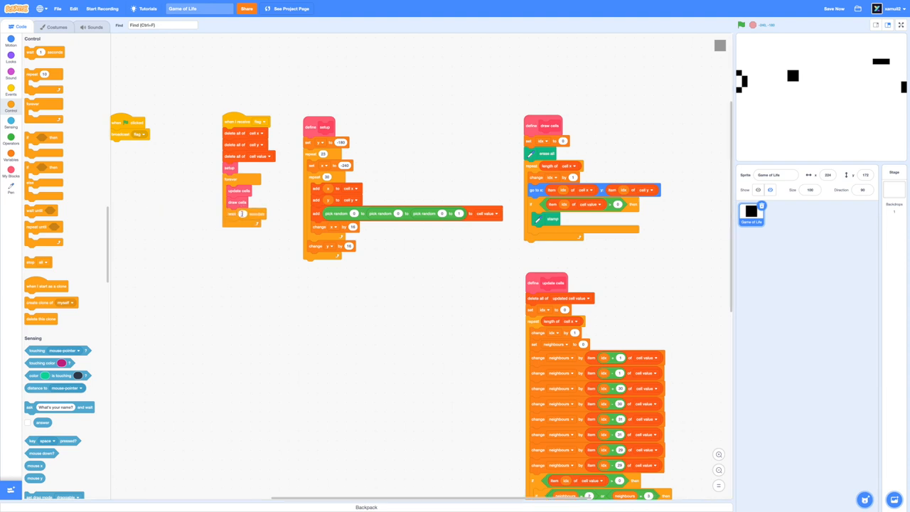
type("0.1")
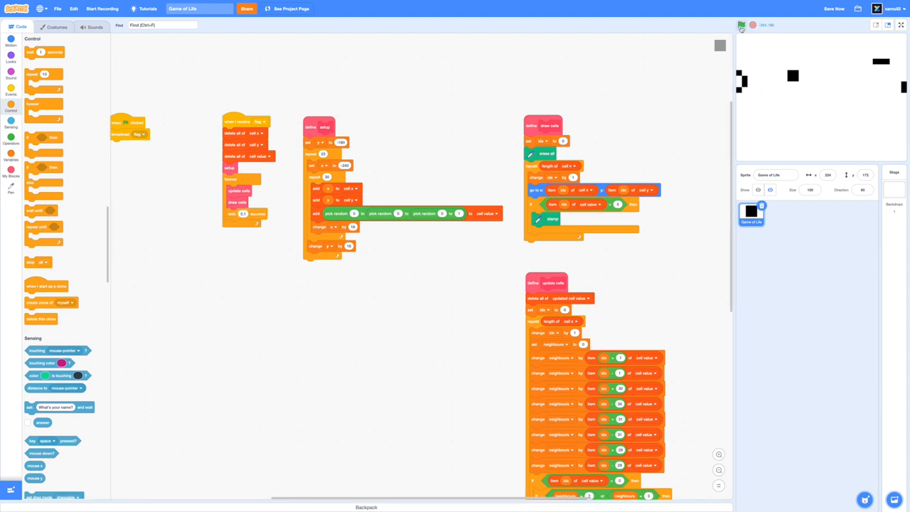
left_click(743, 25)
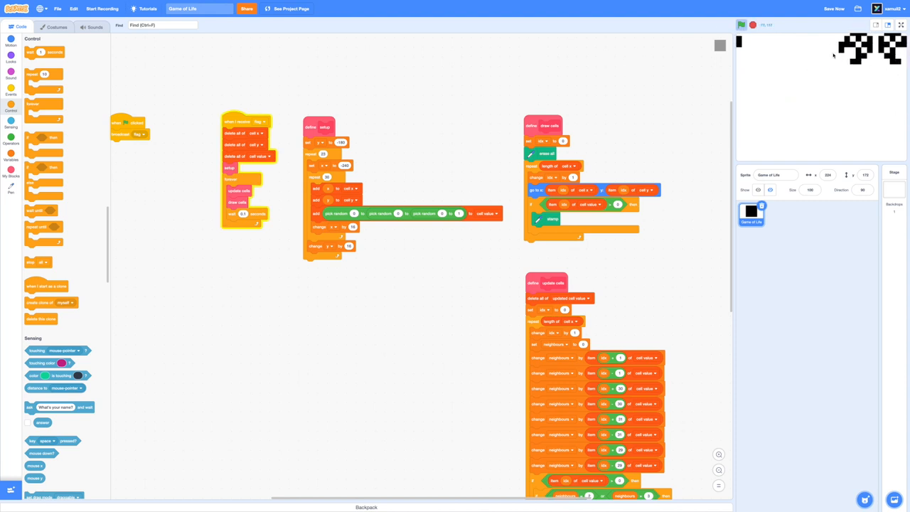
left_click(742, 25)
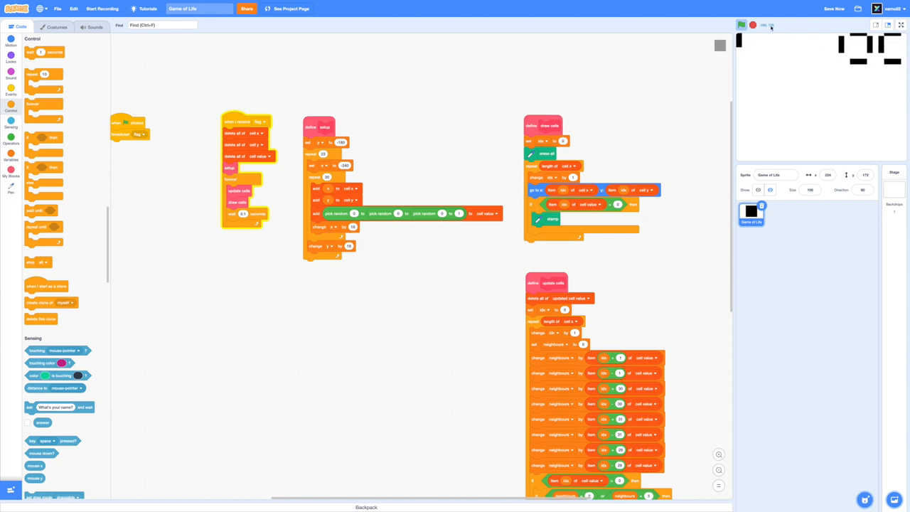
left_click(741, 26)
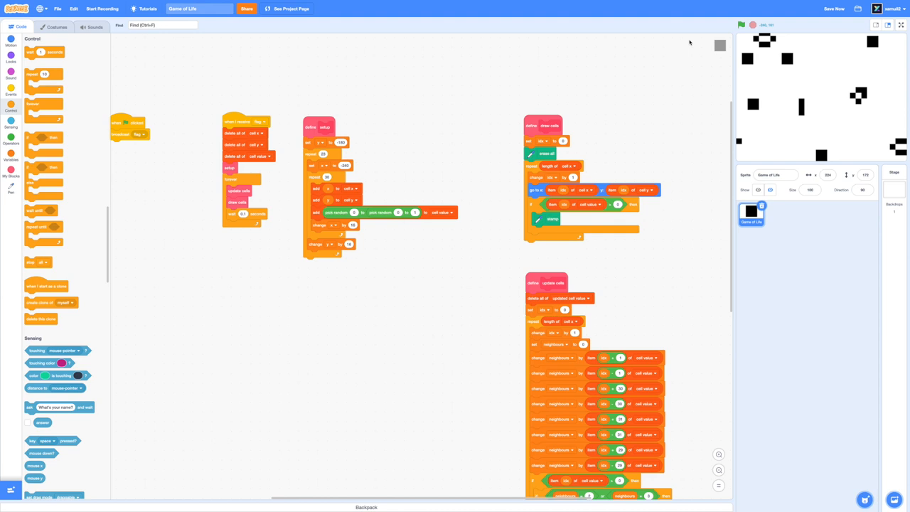
mouse_move(754, 69)
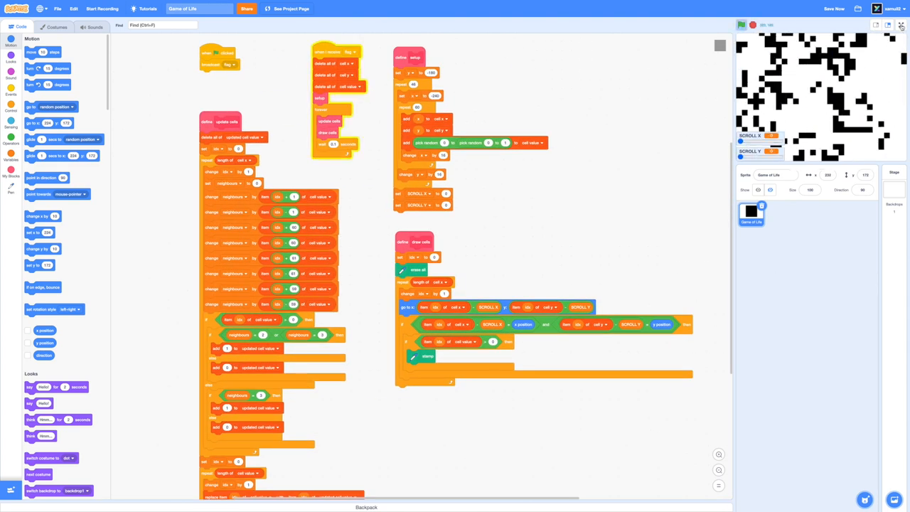
Step: View the stage full screen, pan the grid with the scroll sliders to Scroll X 0 and Scroll Y 226, then return to the editor
left_click(902, 25)
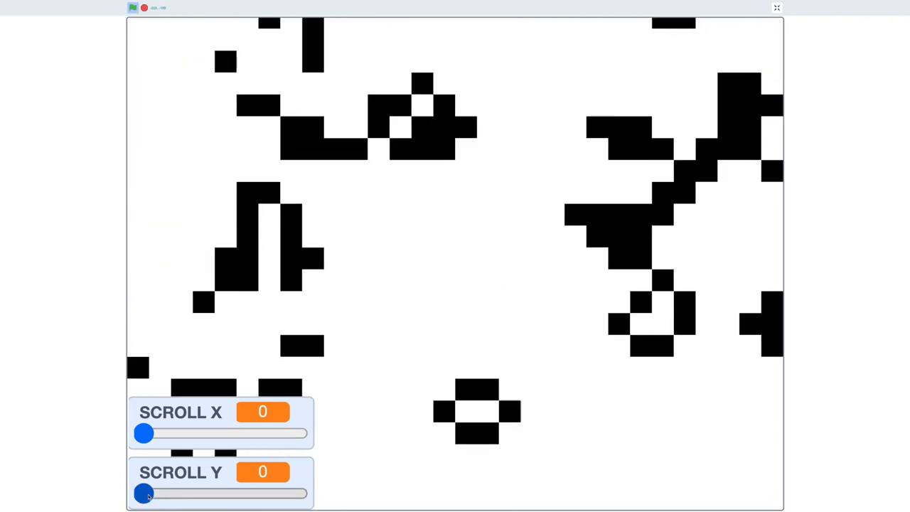
left_click_drag(143, 494, 163, 494)
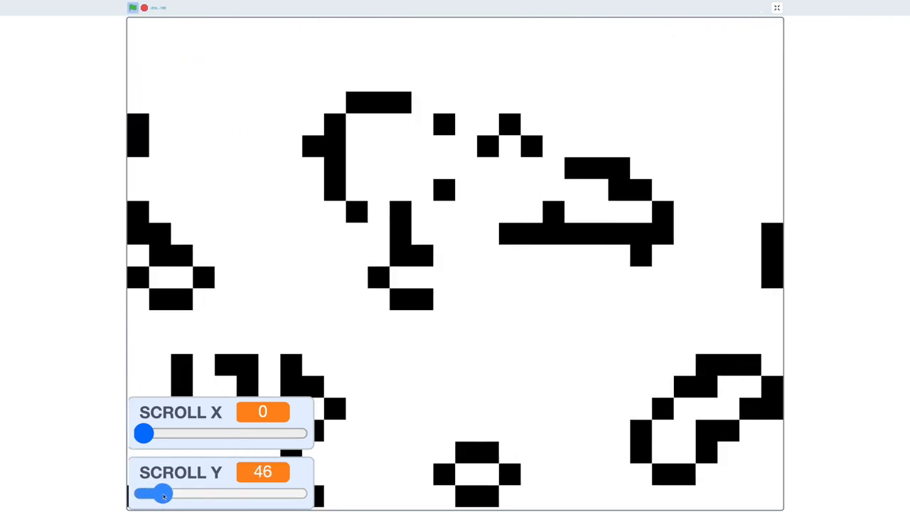
left_click_drag(142, 433, 156, 434)
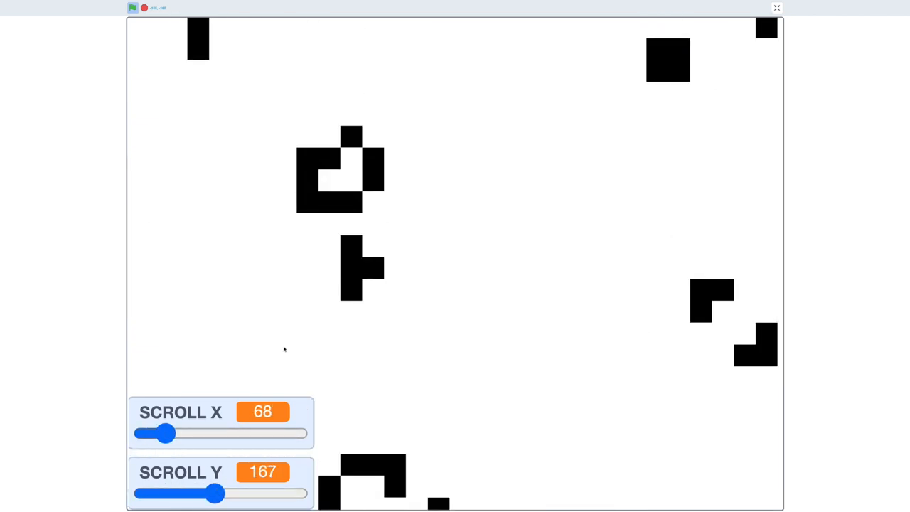
left_click_drag(216, 492, 223, 492)
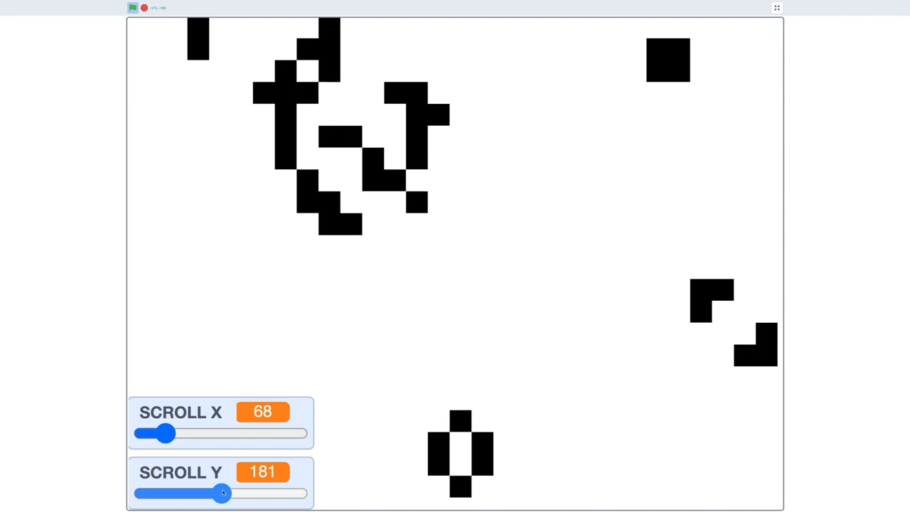
left_click_drag(222, 494, 269, 493)
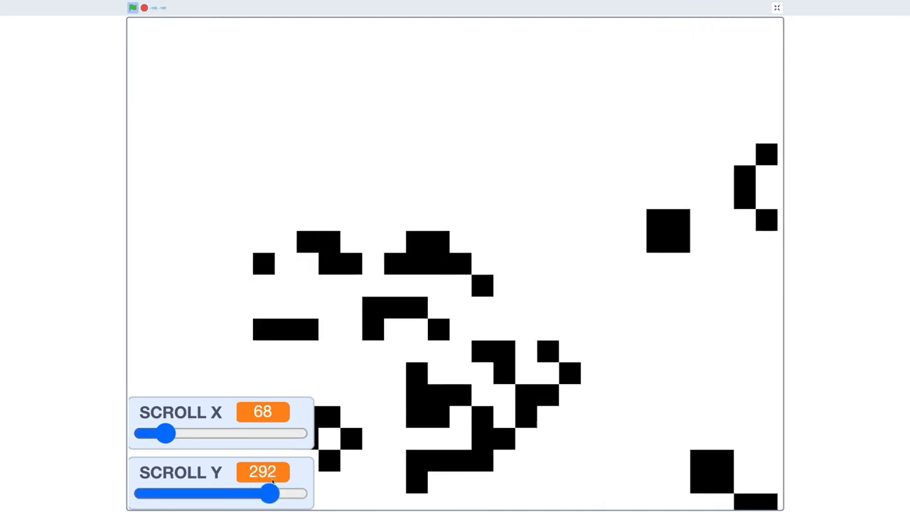
left_click_drag(269, 493, 222, 494)
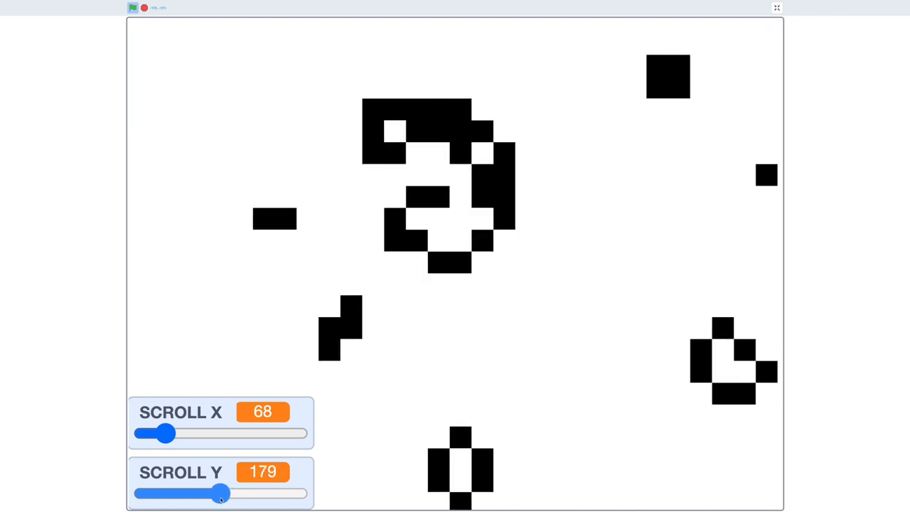
left_click_drag(222, 493, 242, 494)
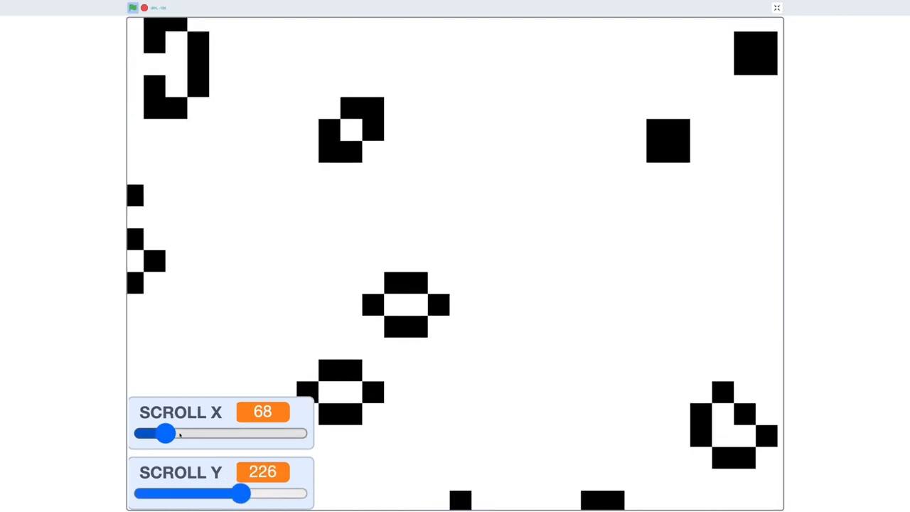
left_click_drag(165, 434, 142, 434)
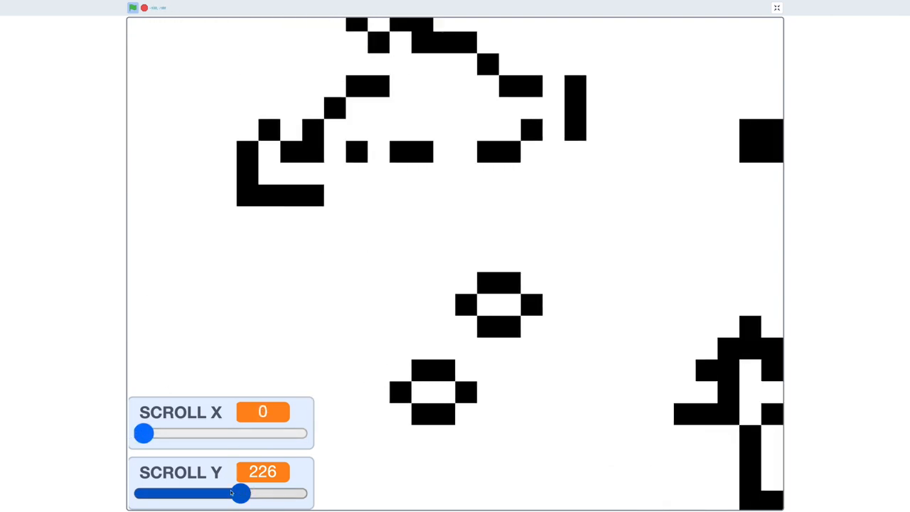
left_click(777, 9)
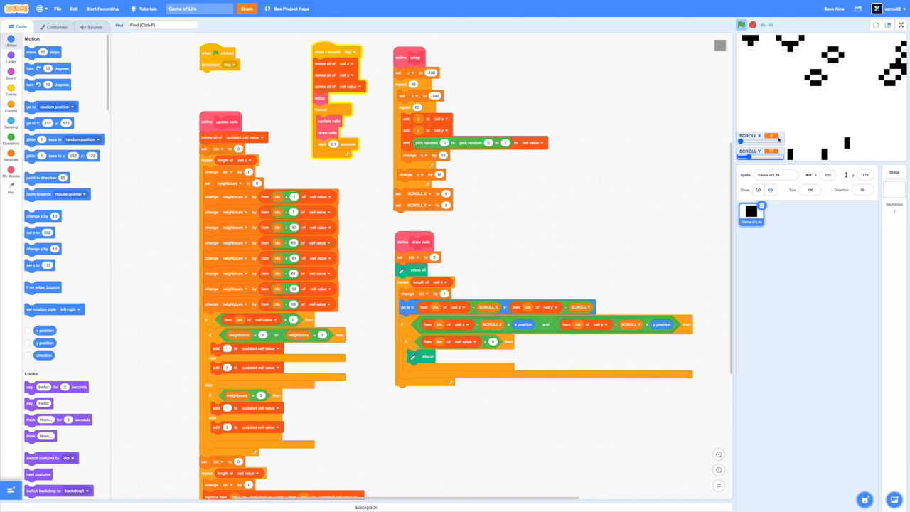